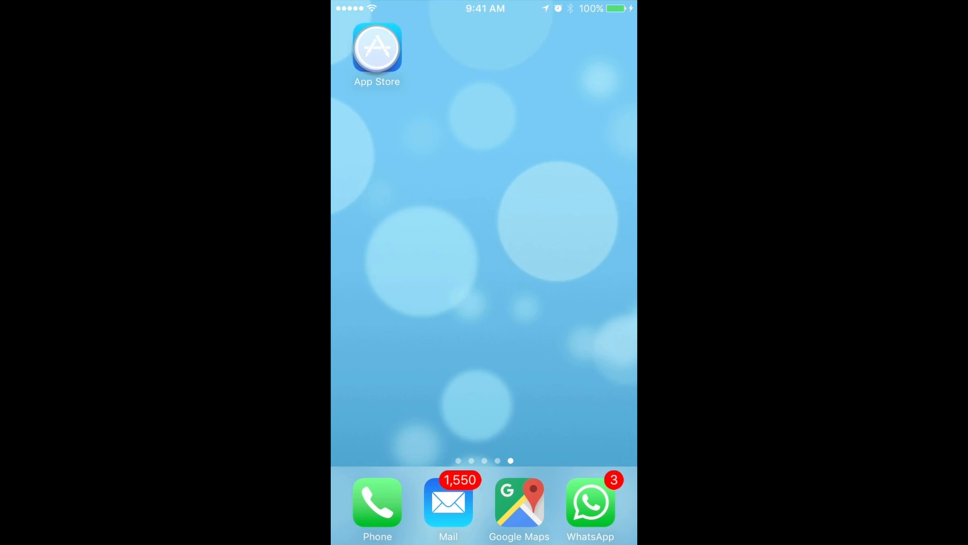
- Search the App Store for Discord and start downloading Discord - Chat for Gamers
left_click(376, 49)
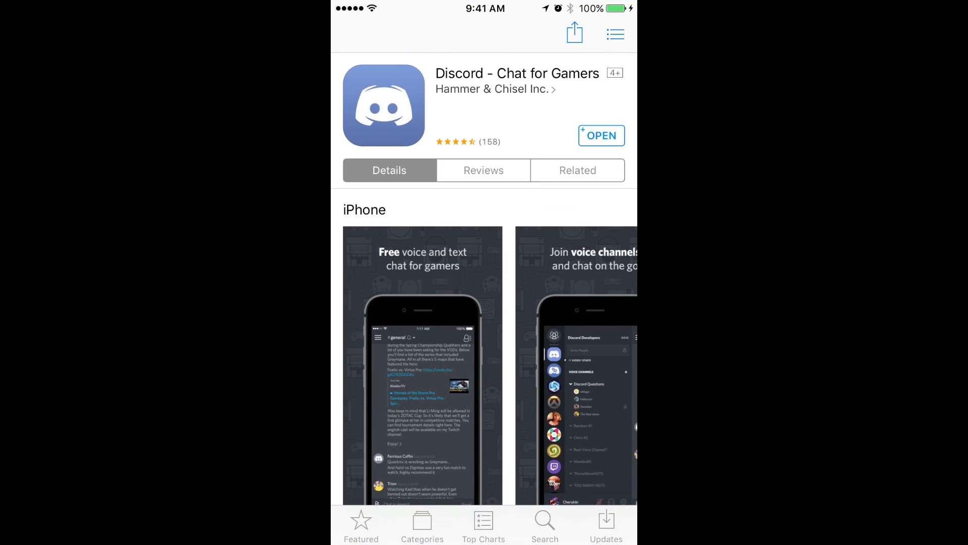
left_click(543, 522)
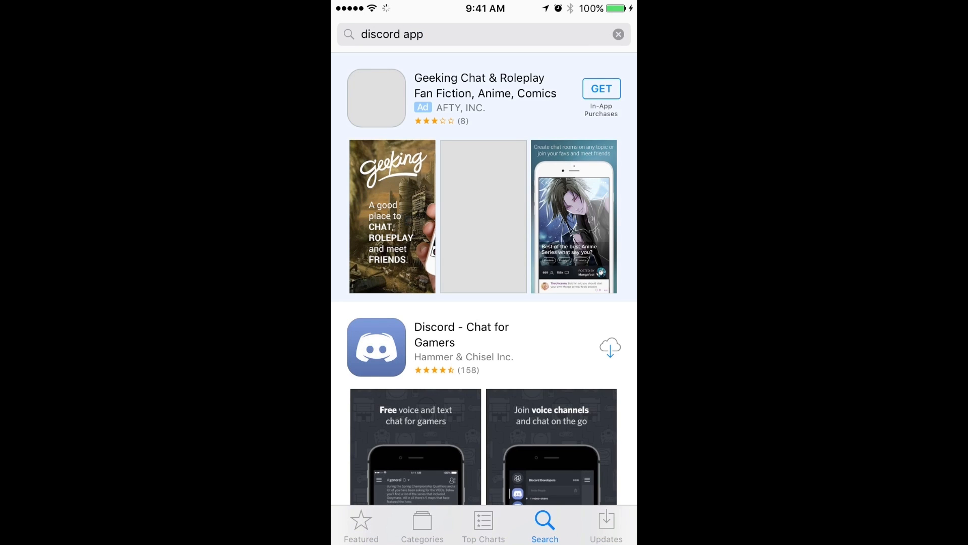
scroll("up", 3)
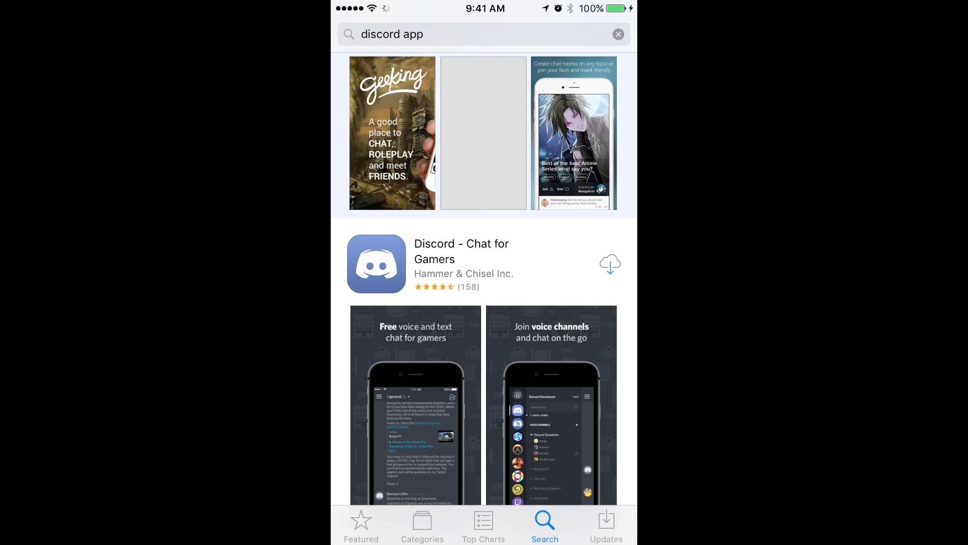
left_click(609, 263)
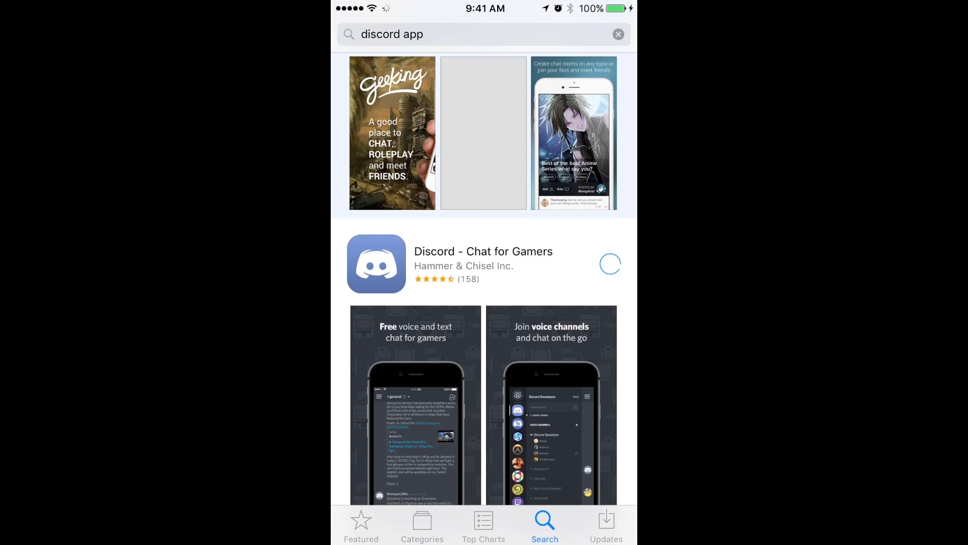
- Wait for the install to finish and launch the newly installed Discord app
scroll("down", 3)
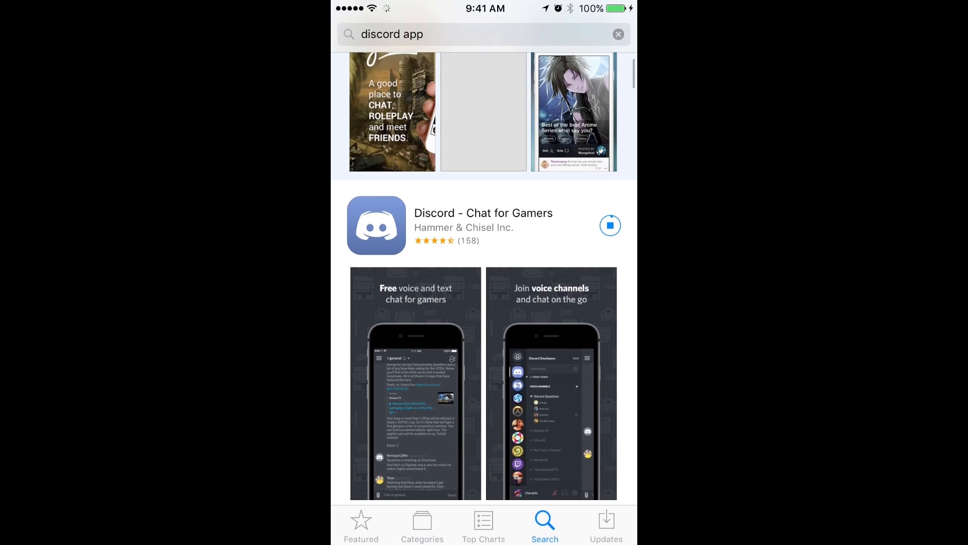
scroll("down", 3)
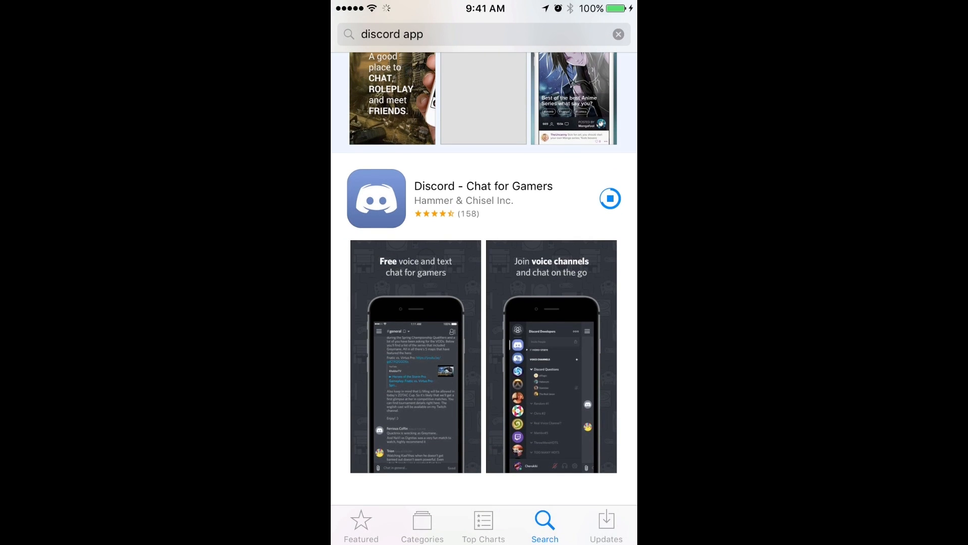
left_click(609, 199)
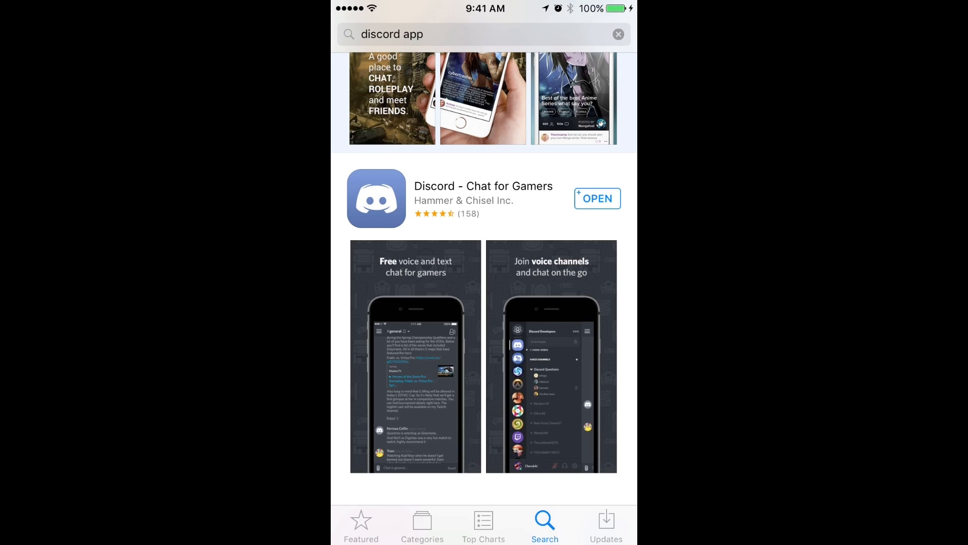
left_click(596, 199)
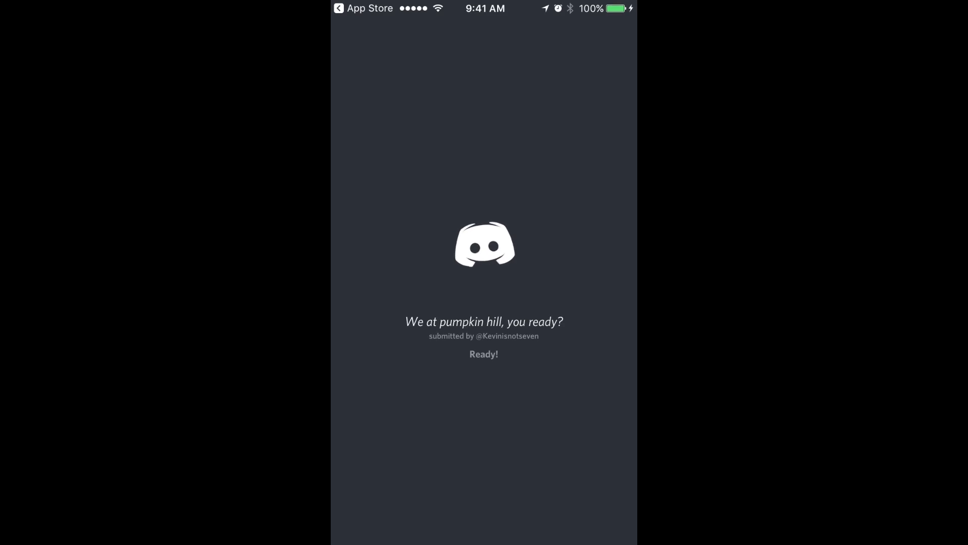
- Begin registration and enter the iCloud email address
left_click(483, 353)
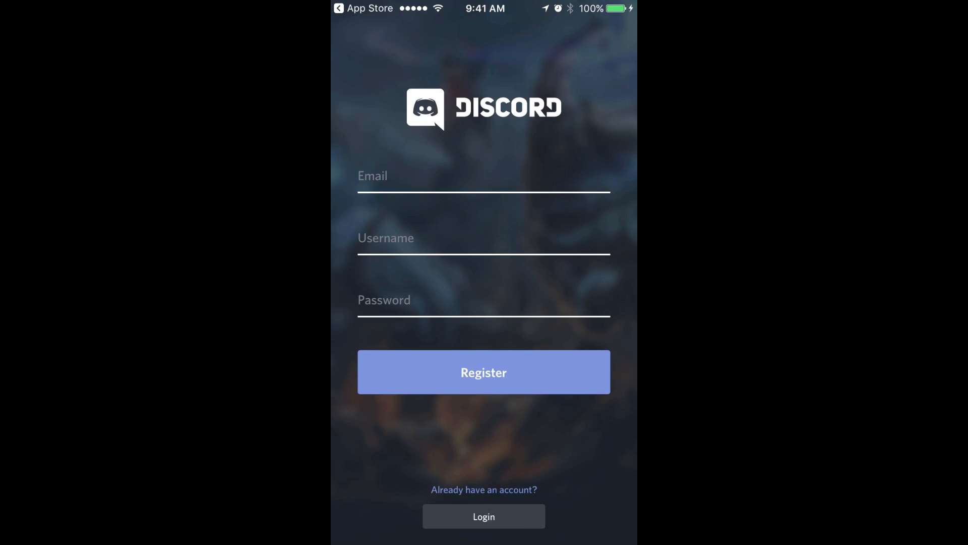
left_click(484, 176)
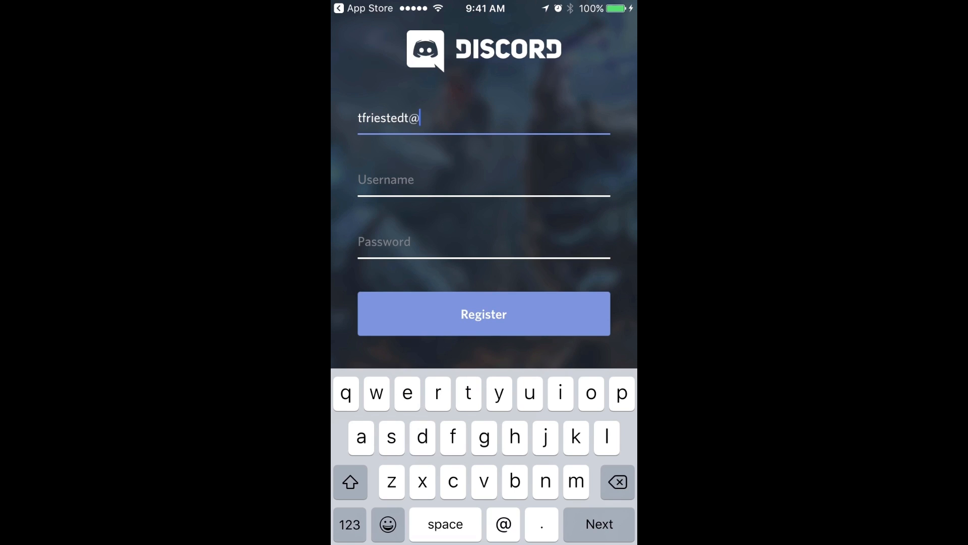
type("iclou")
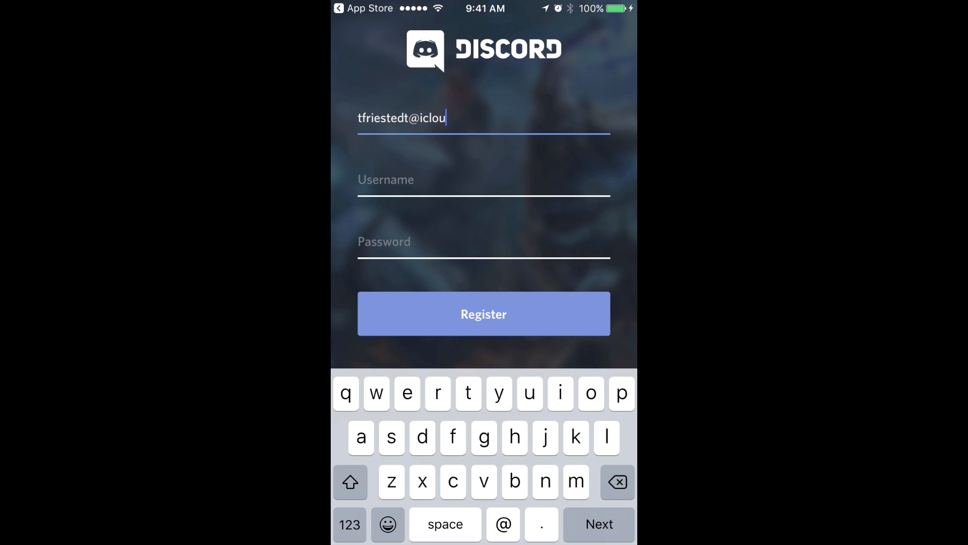
type("d.com")
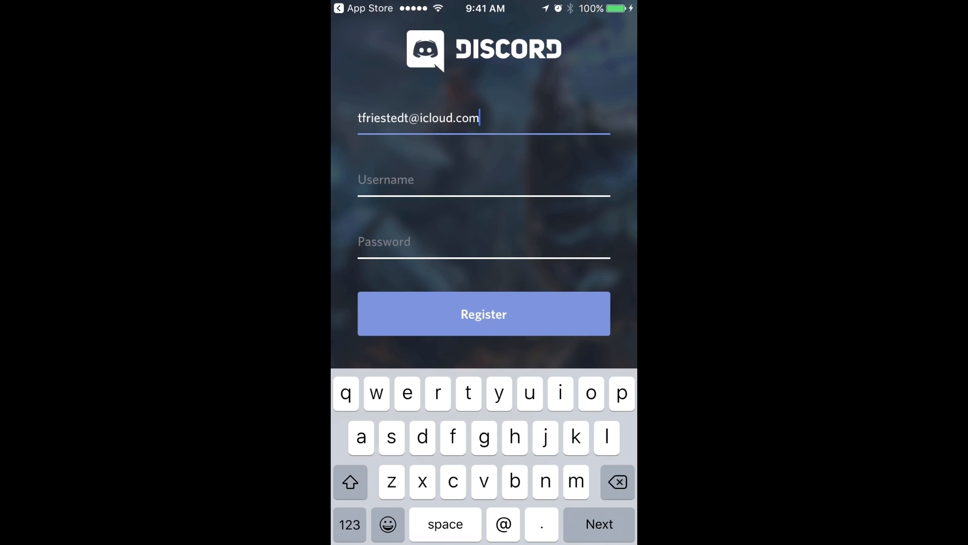
- Enter the username visionquest and submit the new account registration
left_click(483, 179)
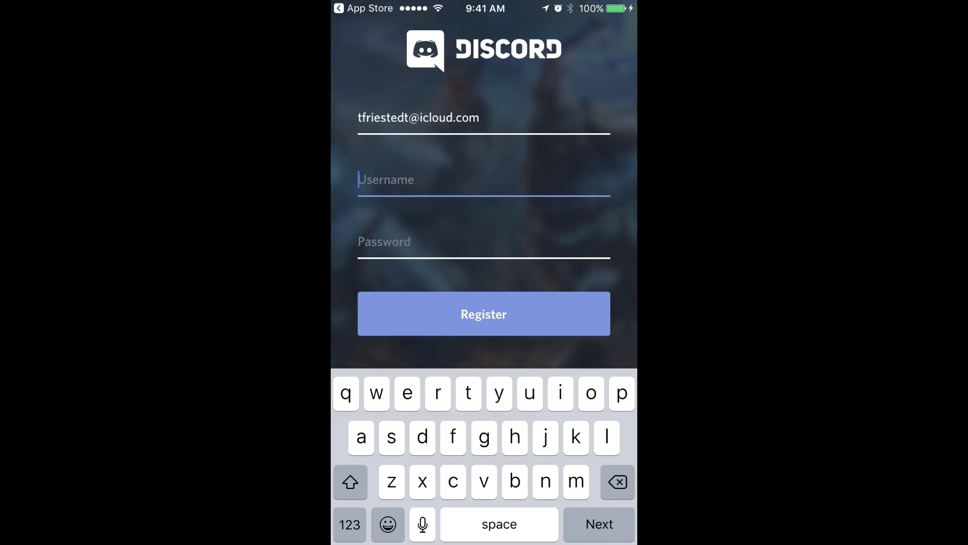
type("vi")
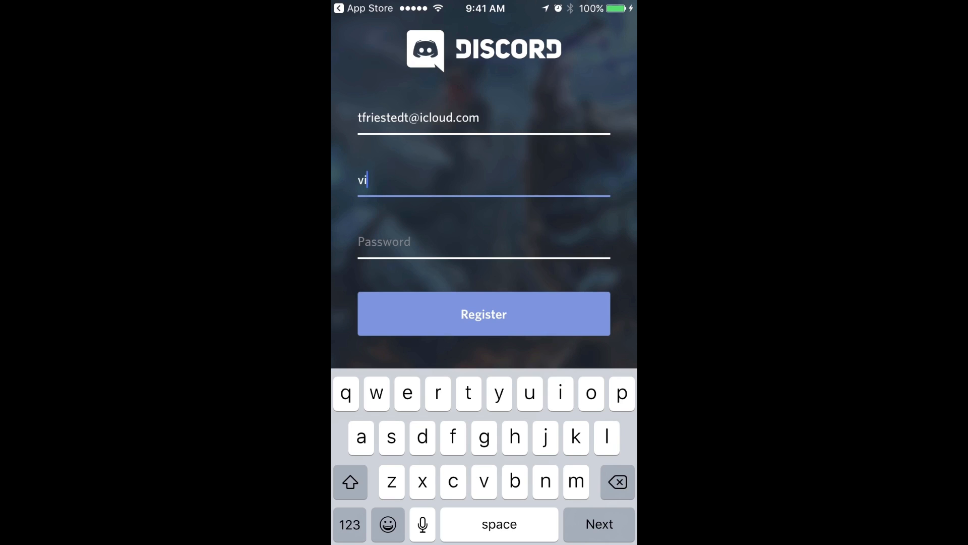
type("sionquest")
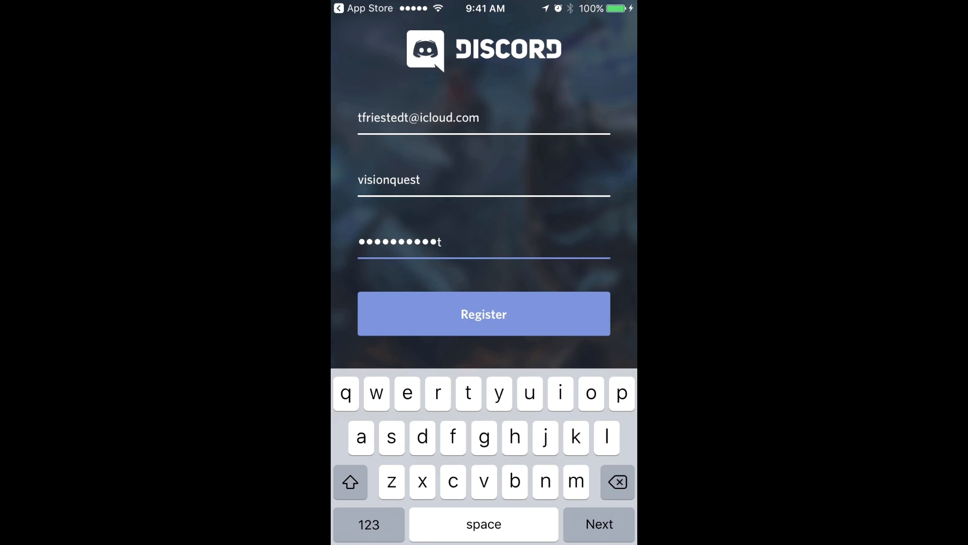
left_click(483, 314)
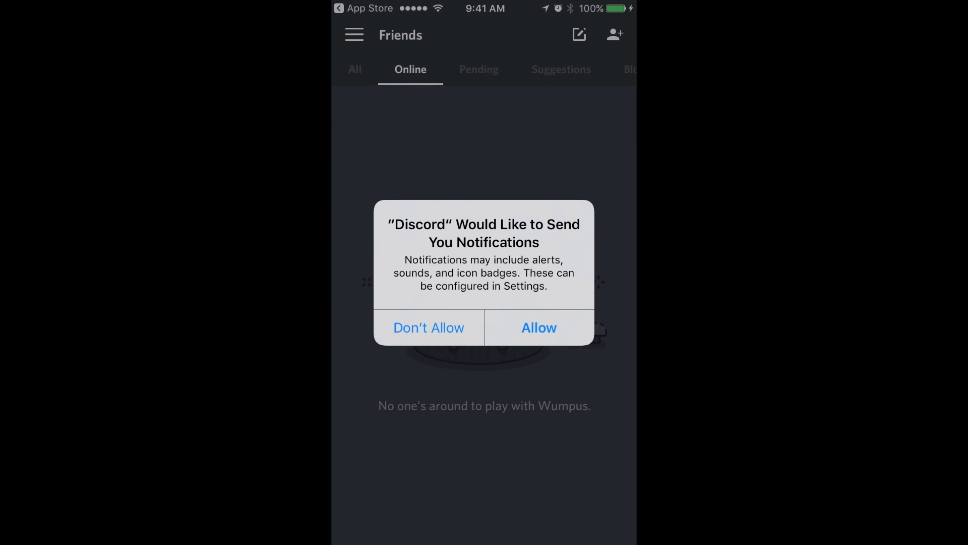
- Answer the notifications permission alert and return to the phone's home screen
left_click(537, 327)
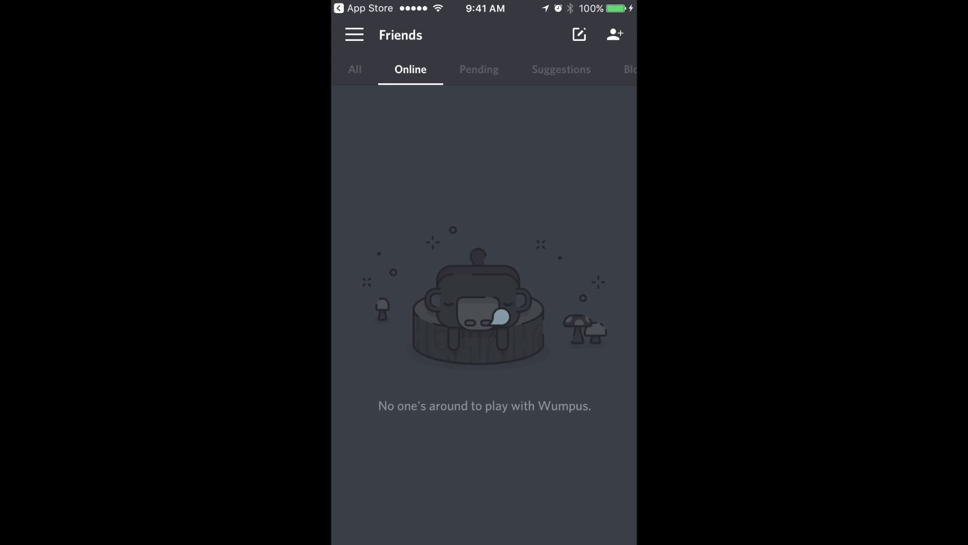
key("home")
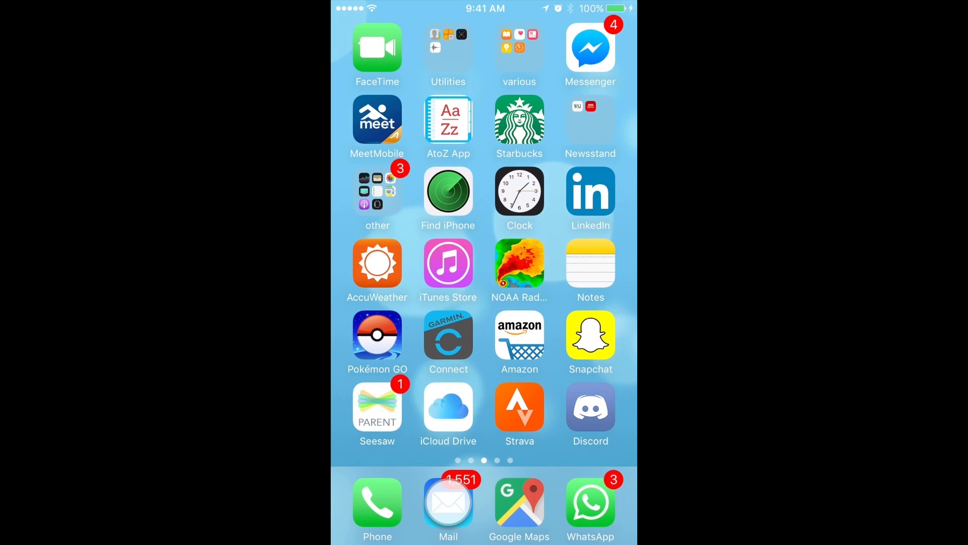
- In Mail, open Discord's Verify Email message from the iCloud inbox
left_click(448, 501)
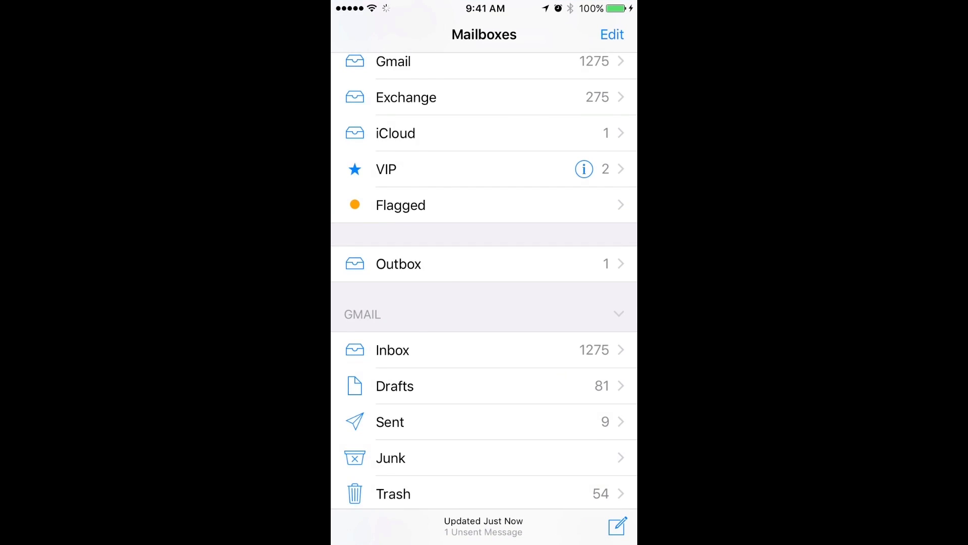
scroll("down", 3)
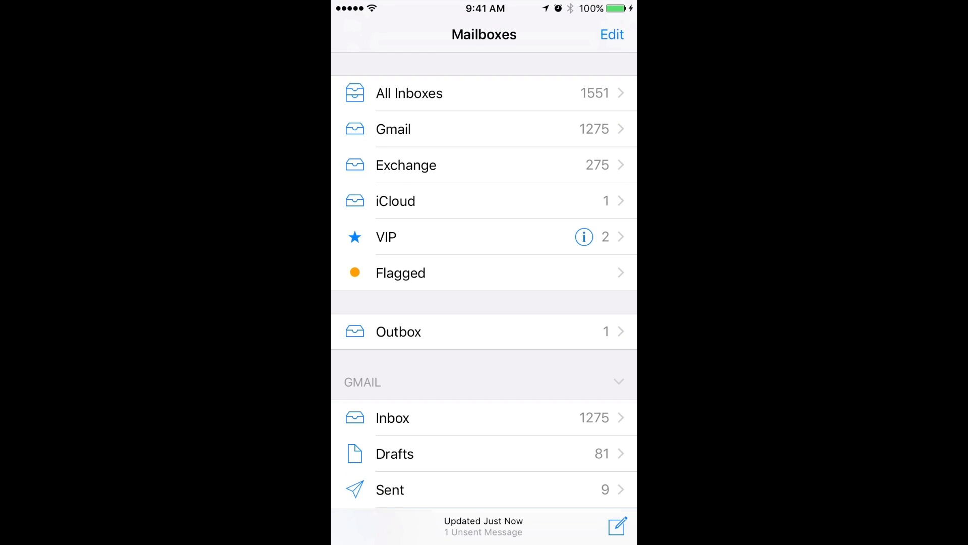
left_click(394, 201)
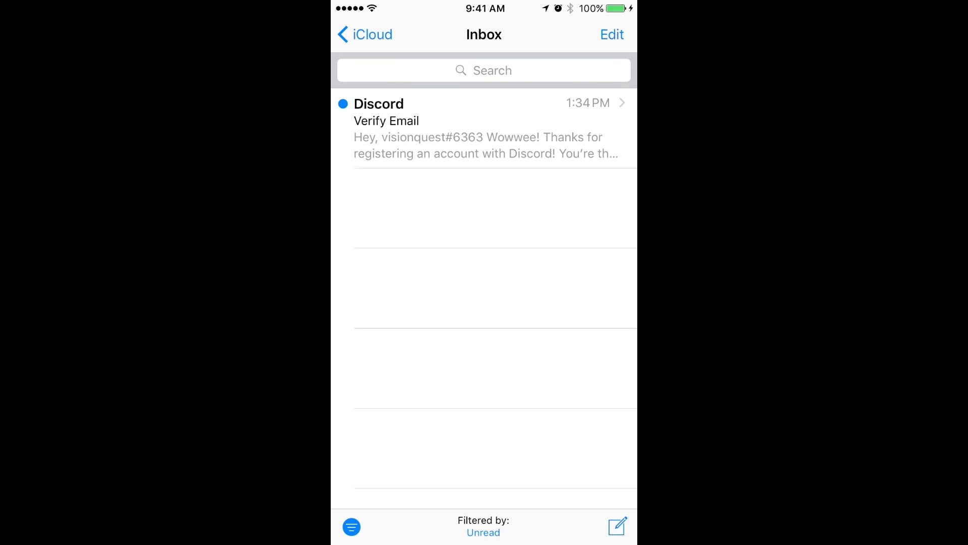
left_click(483, 128)
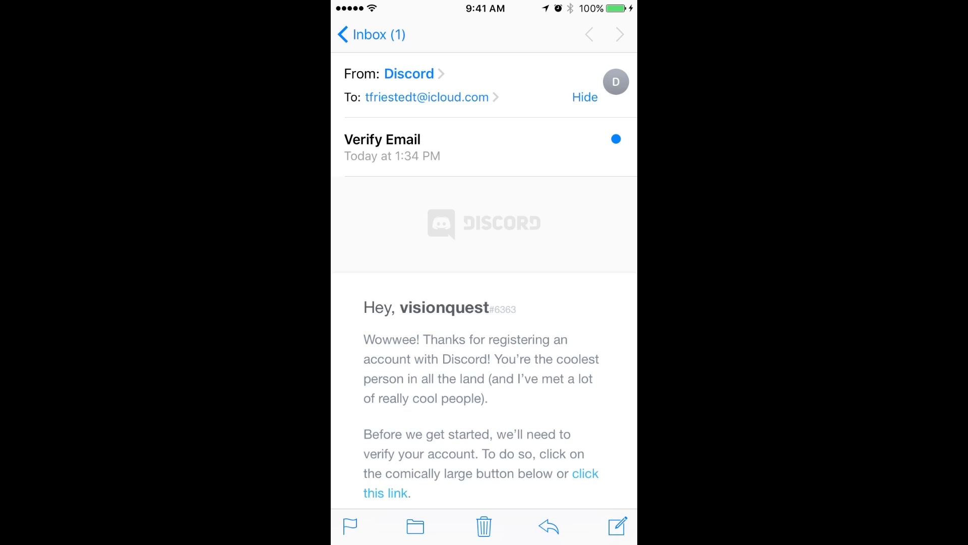
- Follow the 'Click To Verify Your Account' link in the email
scroll("down", 3)
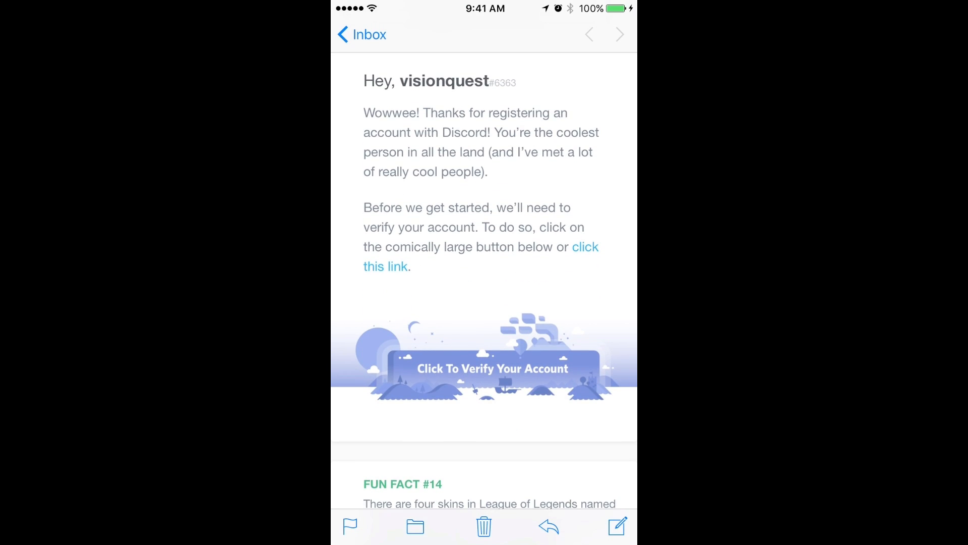
left_click(493, 369)
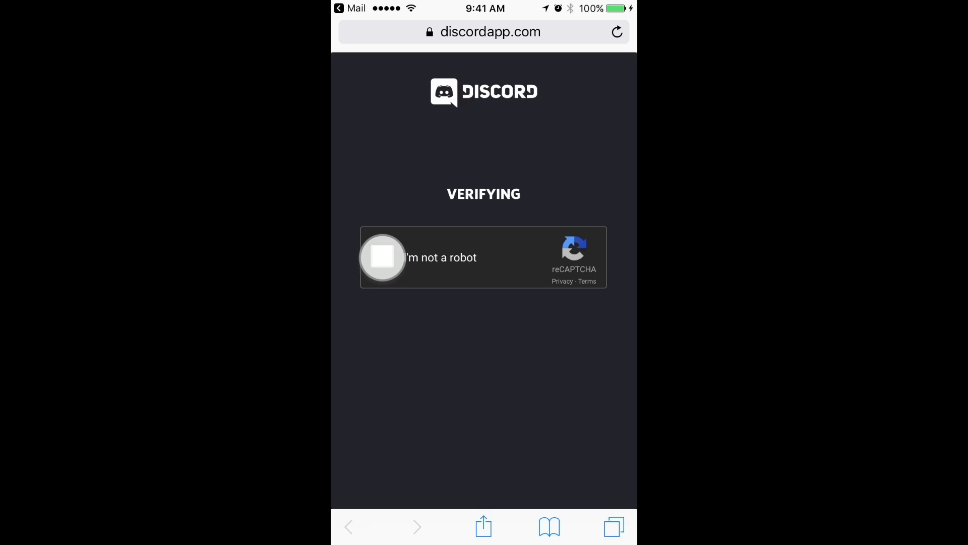
- Pass the reCAPTCHA robot check, selecting the fireworks squares, so the visionquest Friends page loads
left_click(382, 257)
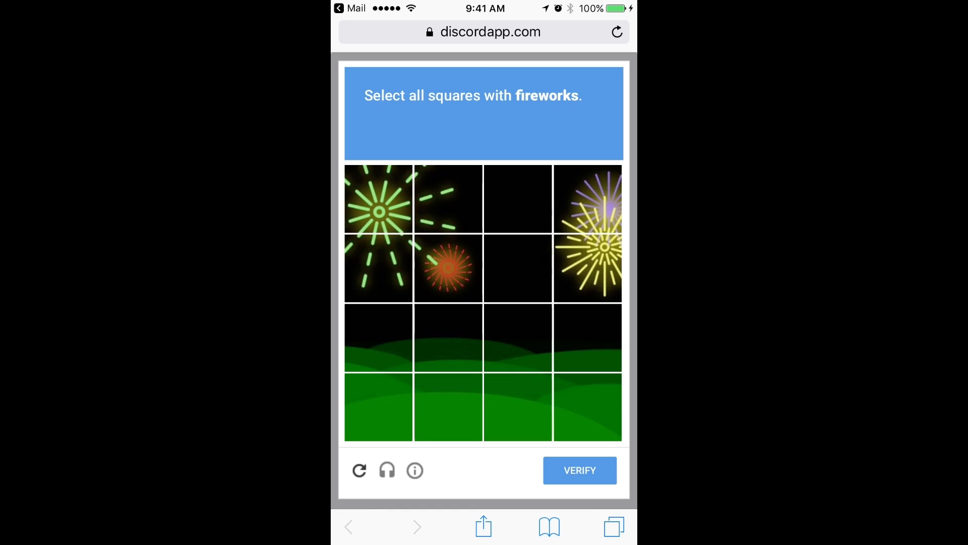
left_click(448, 198)
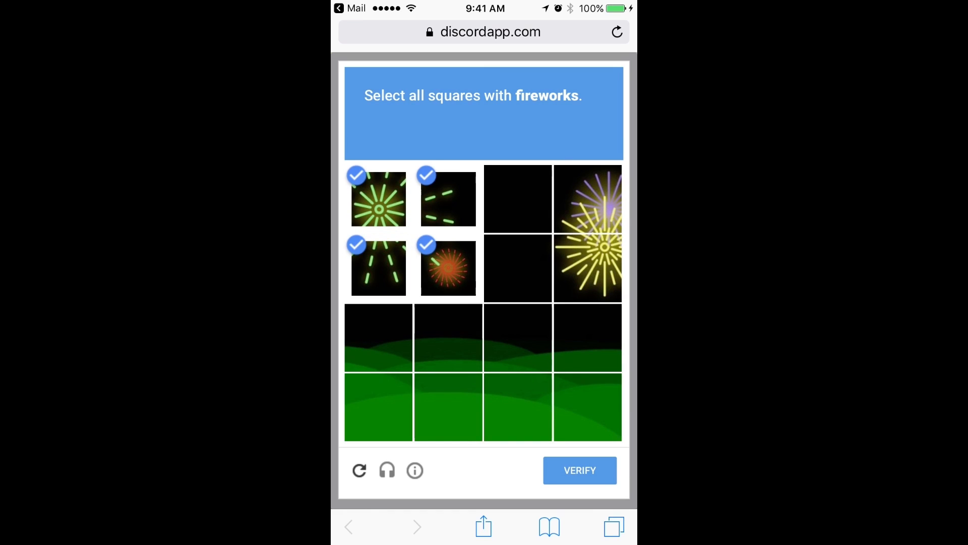
left_click(579, 470)
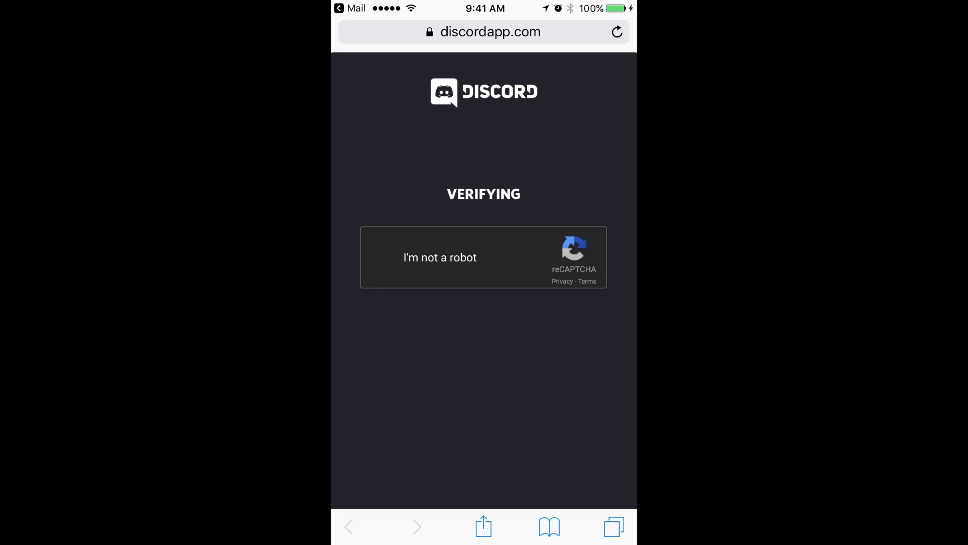
left_click(440, 257)
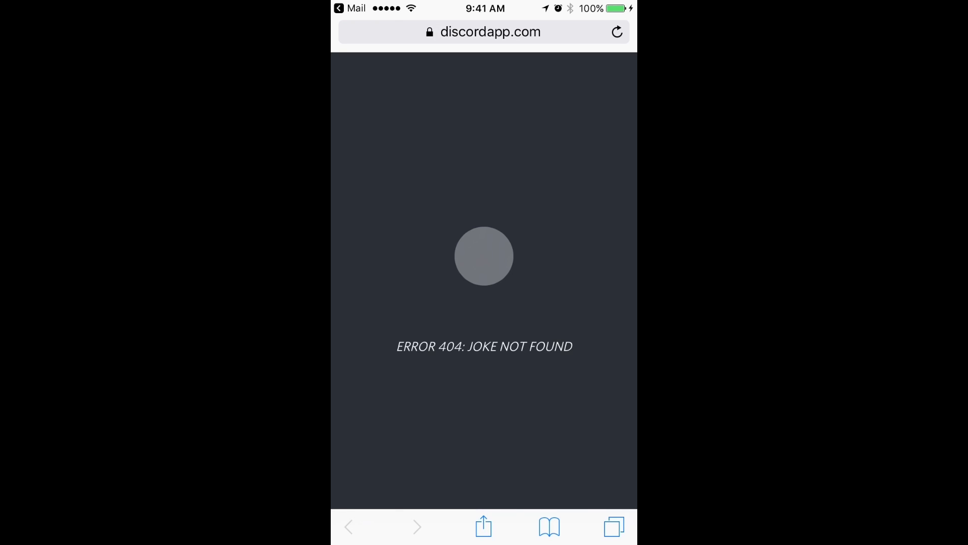
left_click(616, 31)
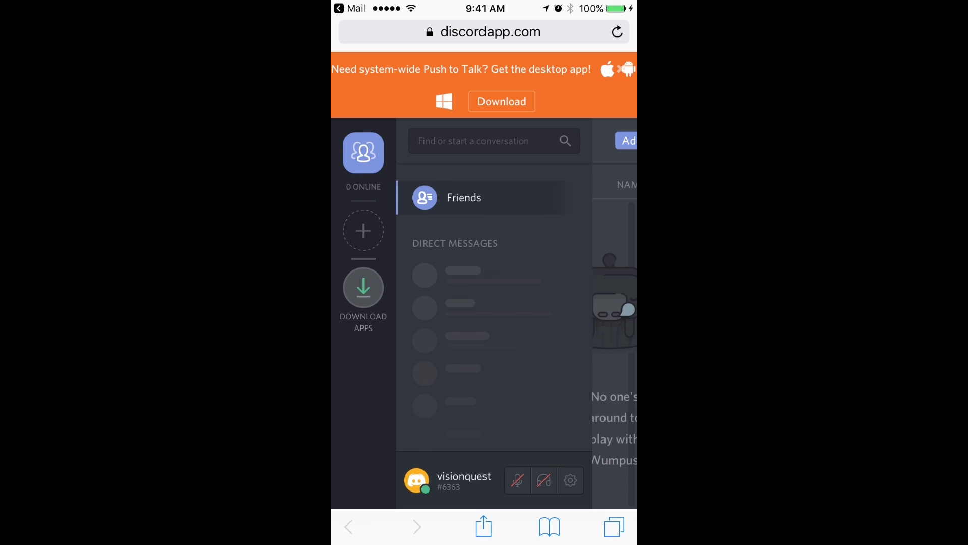
- Return to the home screen and launch the Discord app to its Friends list
key("home")
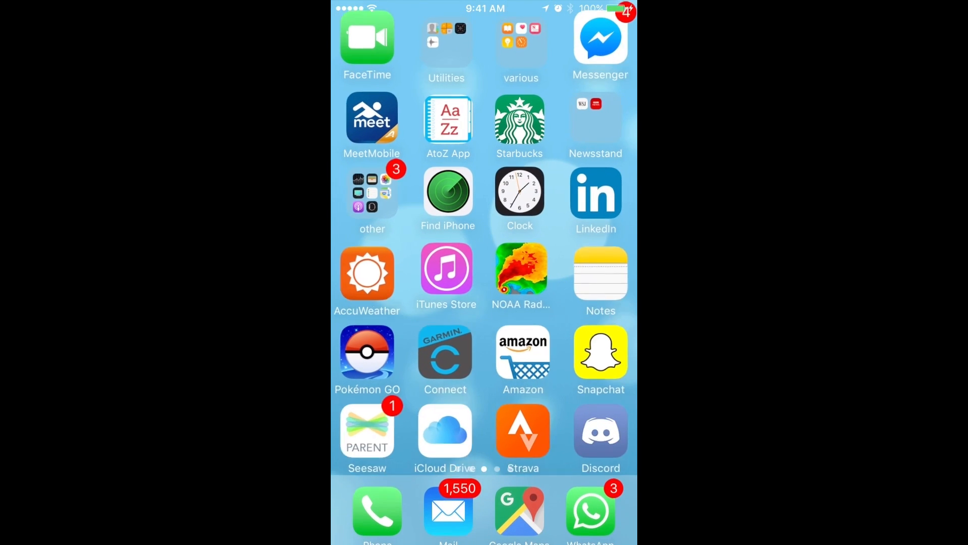
left_click(599, 430)
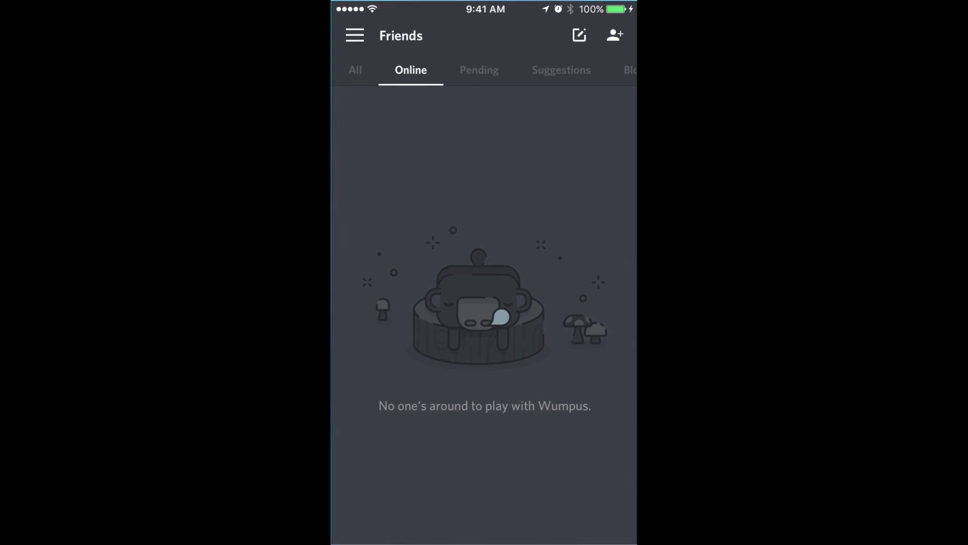
left_click(354, 35)
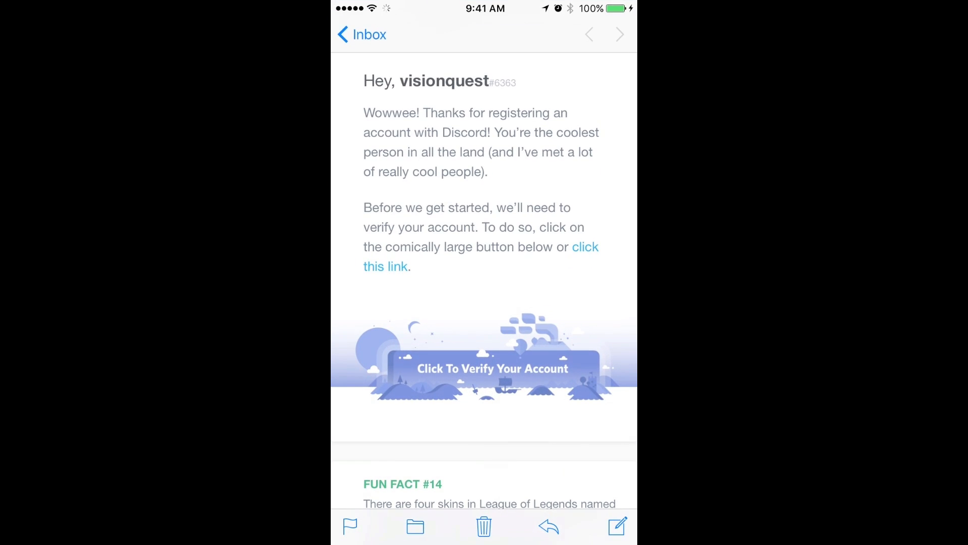
- Open the VisionQuest Discord Audio Chat Invite email and follow its discord.gg invite link
left_click(362, 34)
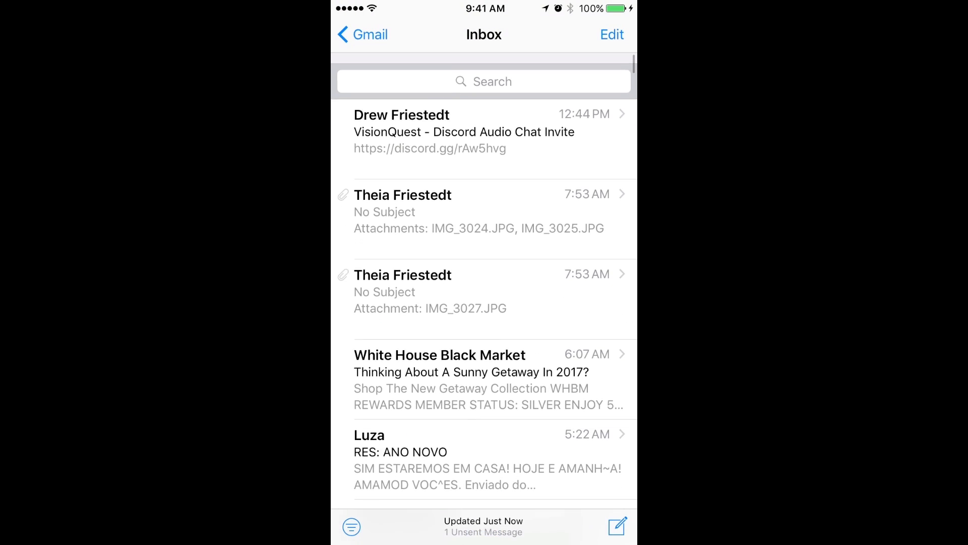
scroll("up", 3)
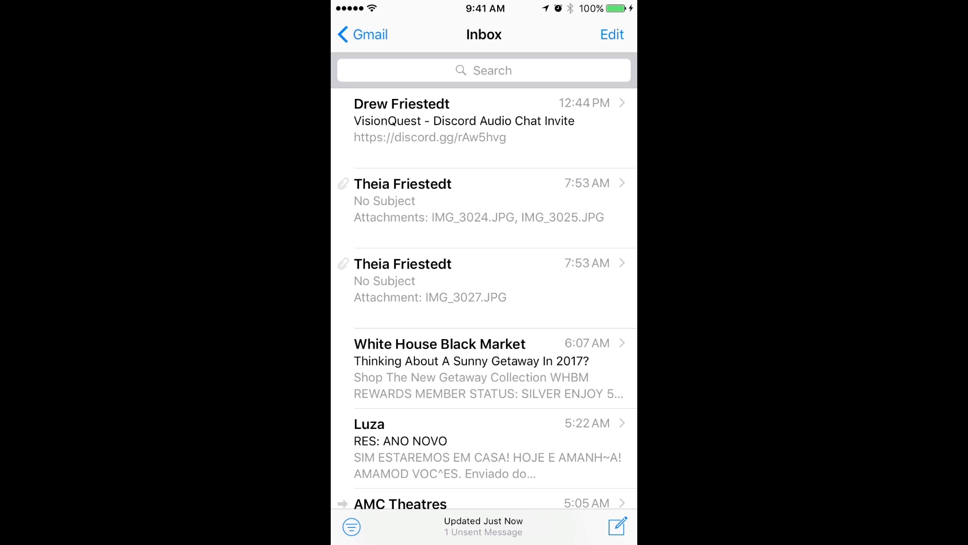
left_click(464, 120)
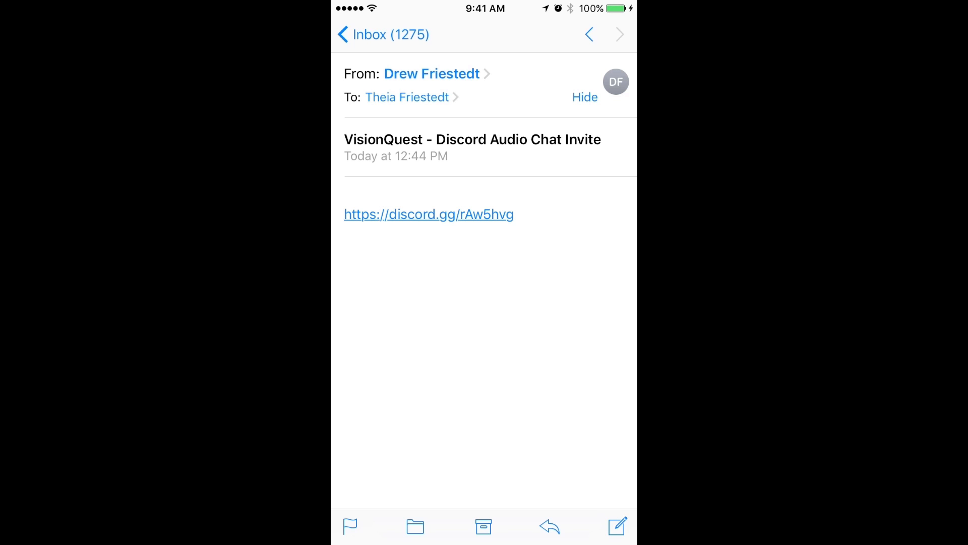
left_click(429, 214)
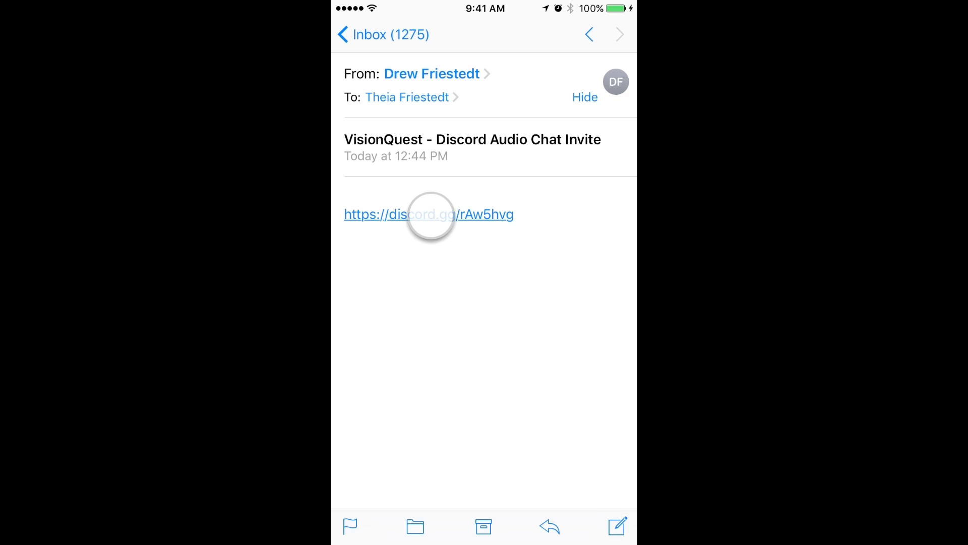
left_click(427, 214)
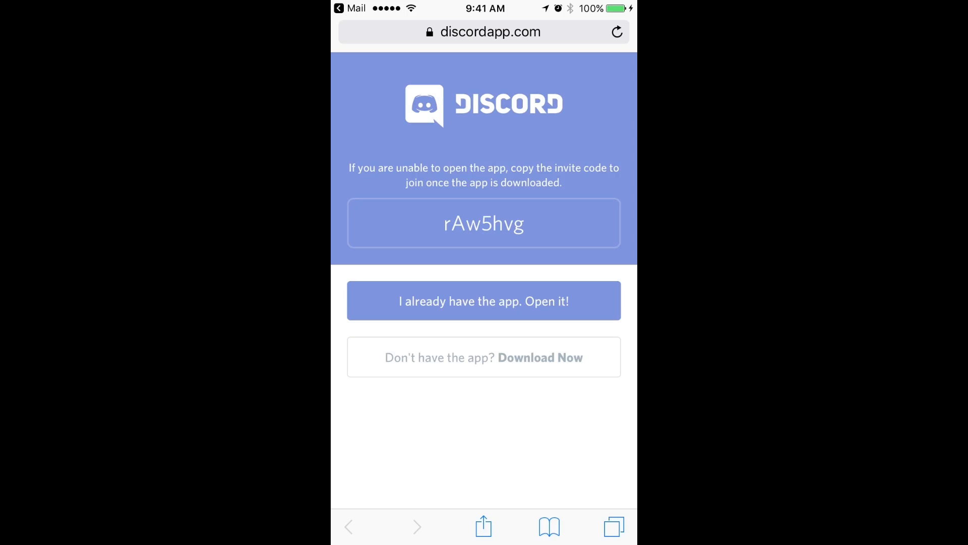
left_click(483, 301)
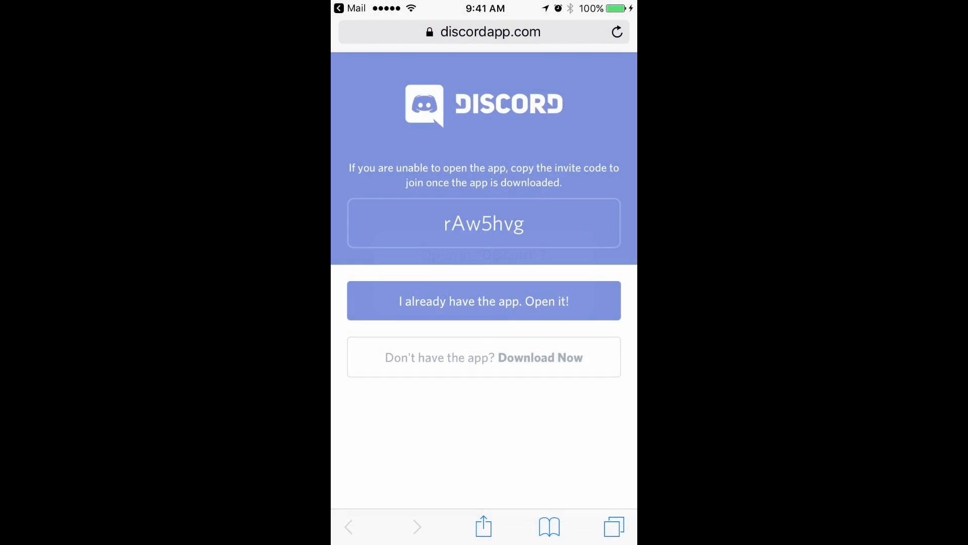
left_click(483, 301)
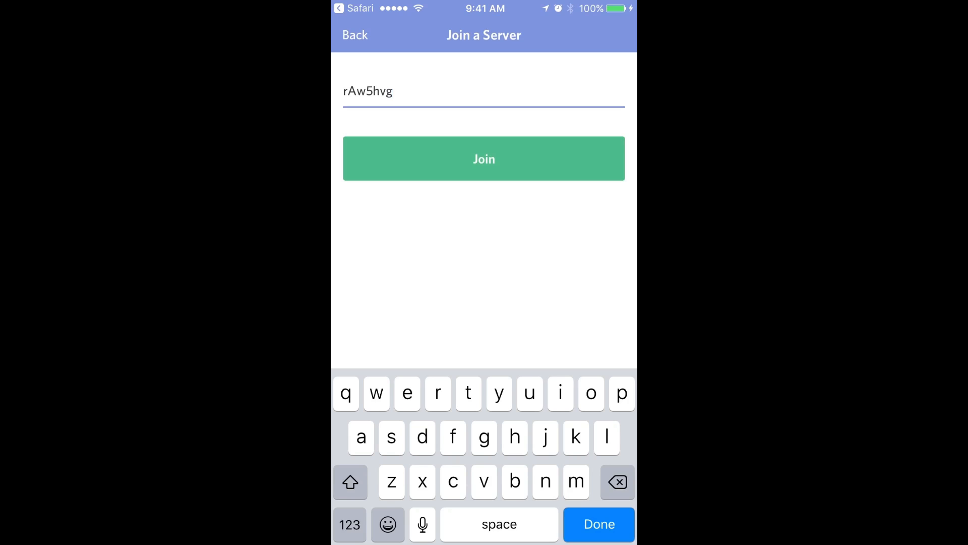
left_click(483, 158)
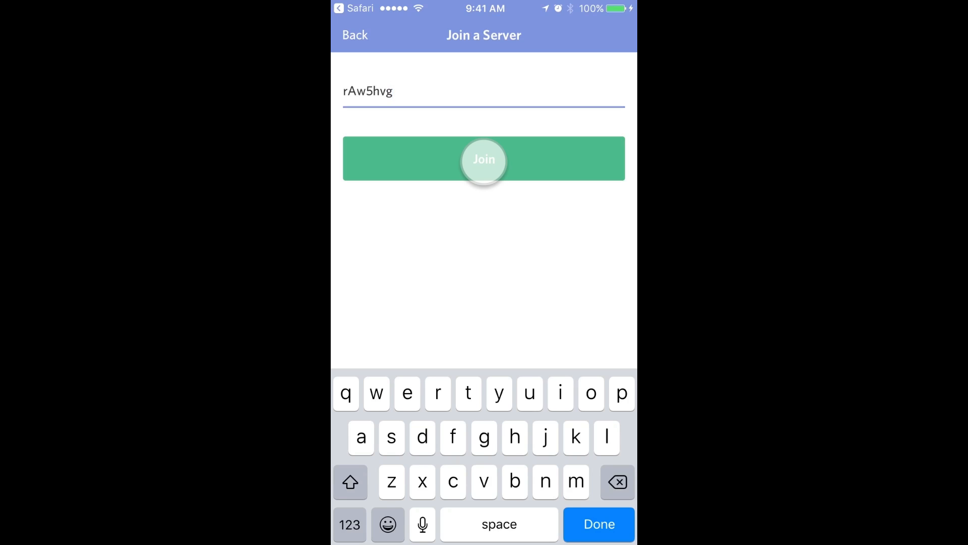
- Join the VisionQuest server with the invite code and dismiss the no-permission-to-speak notices
left_click(483, 158)
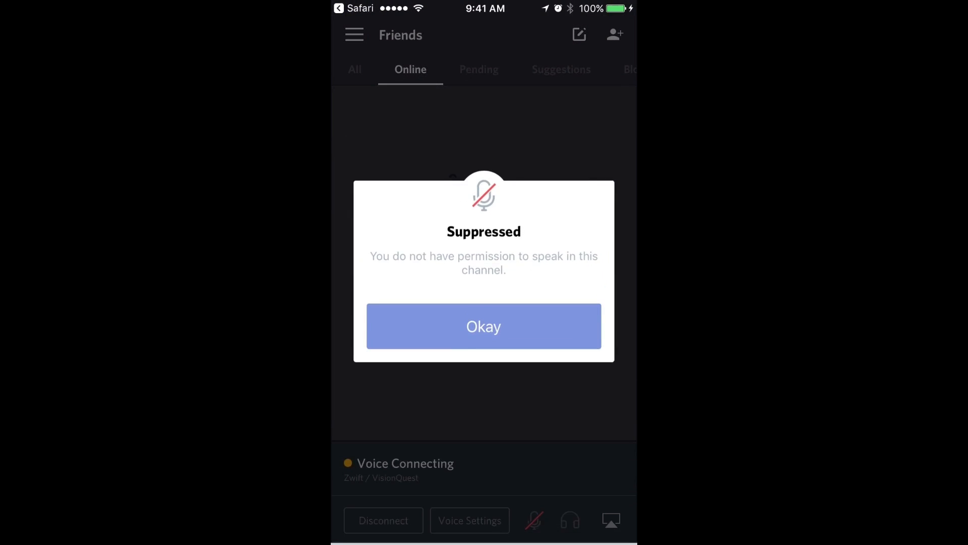
left_click(483, 326)
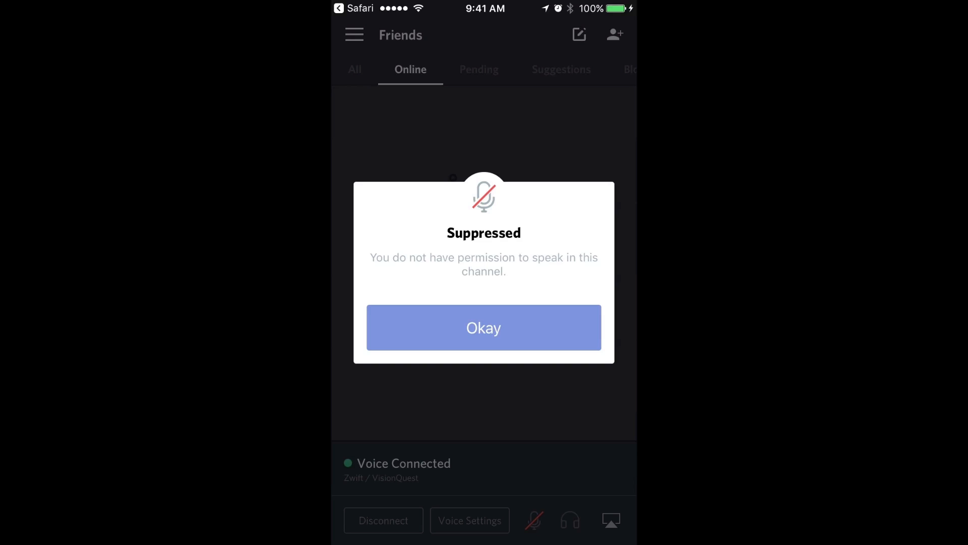
left_click(483, 326)
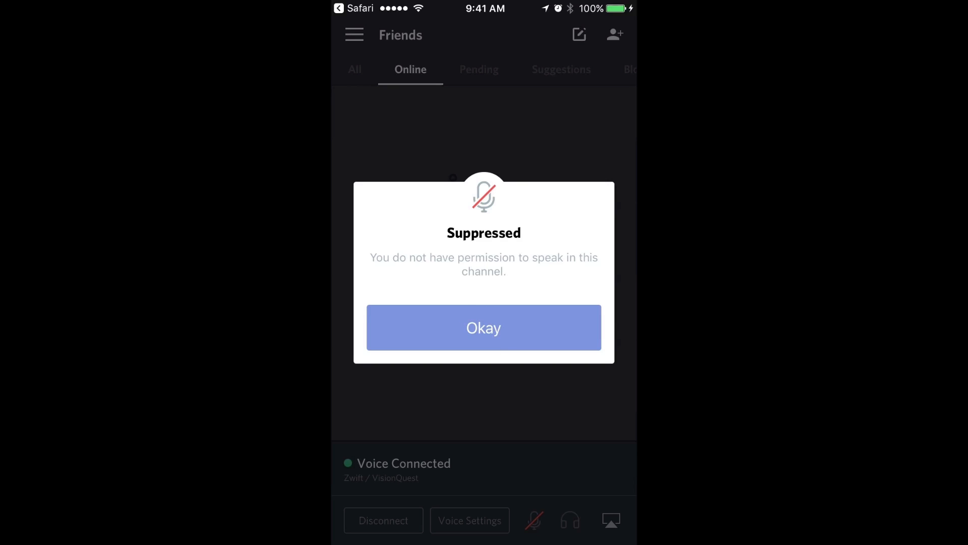
left_click(483, 327)
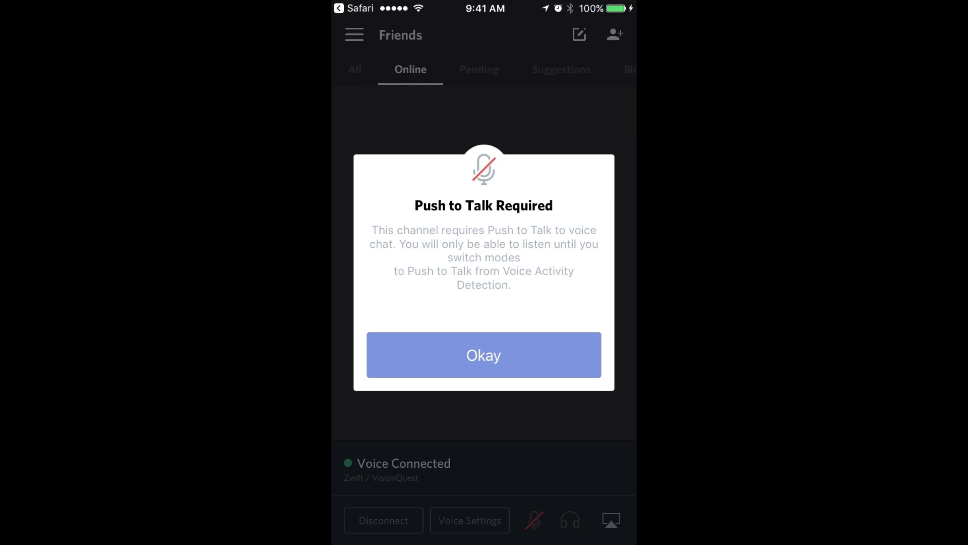
- Dismiss the Push to Talk Required notices while connected to the Zwift voice channel
left_click(483, 354)
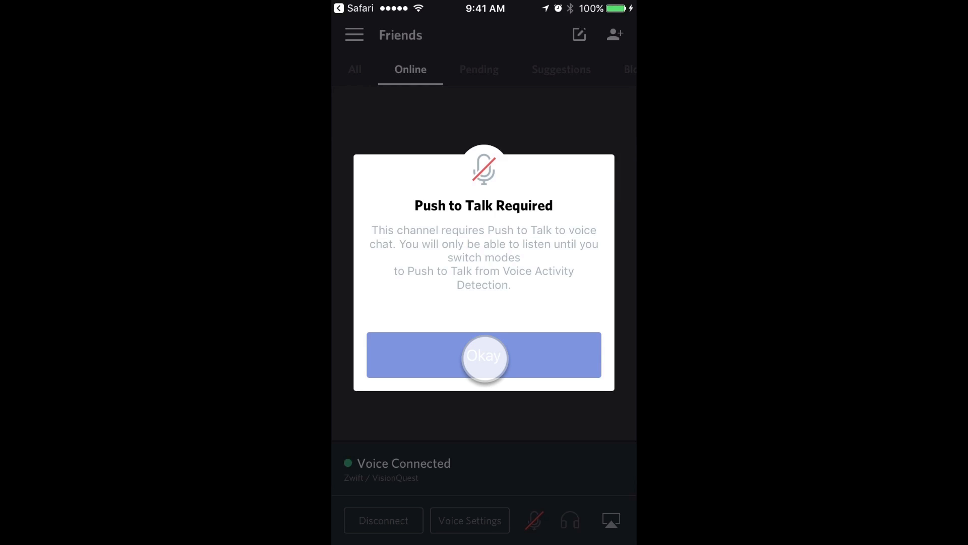
left_click(484, 354)
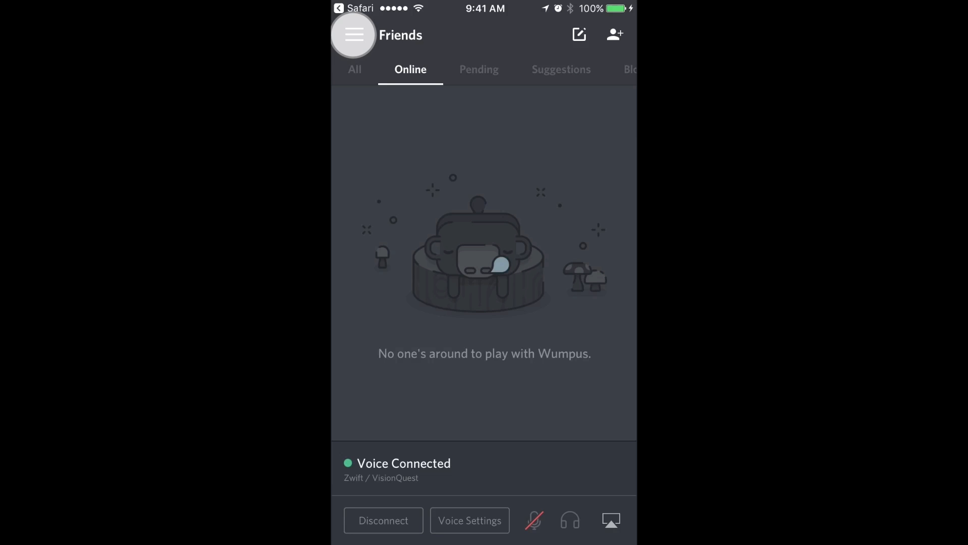
- Open the VisionQuest server's channel list and disconnect from the Zwift voice channel
left_click(354, 34)
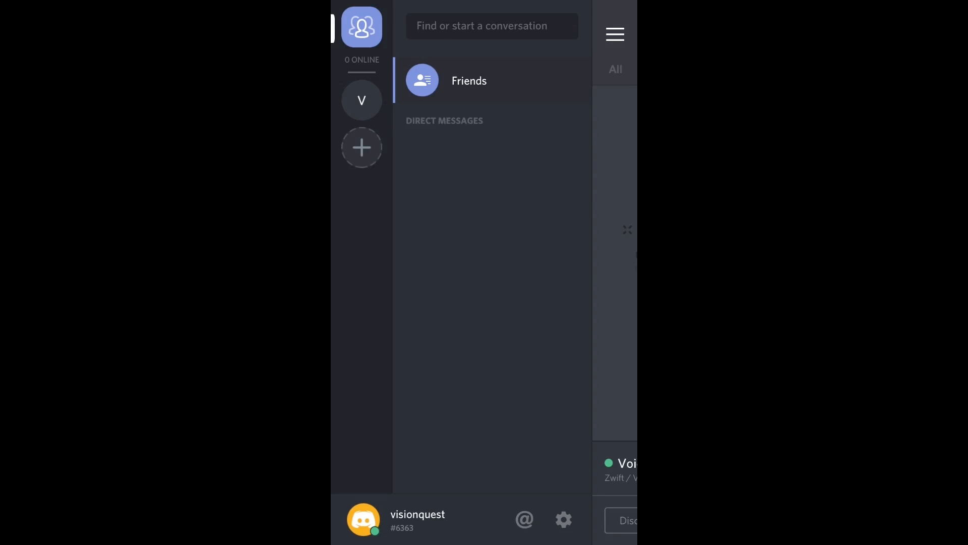
left_click(361, 100)
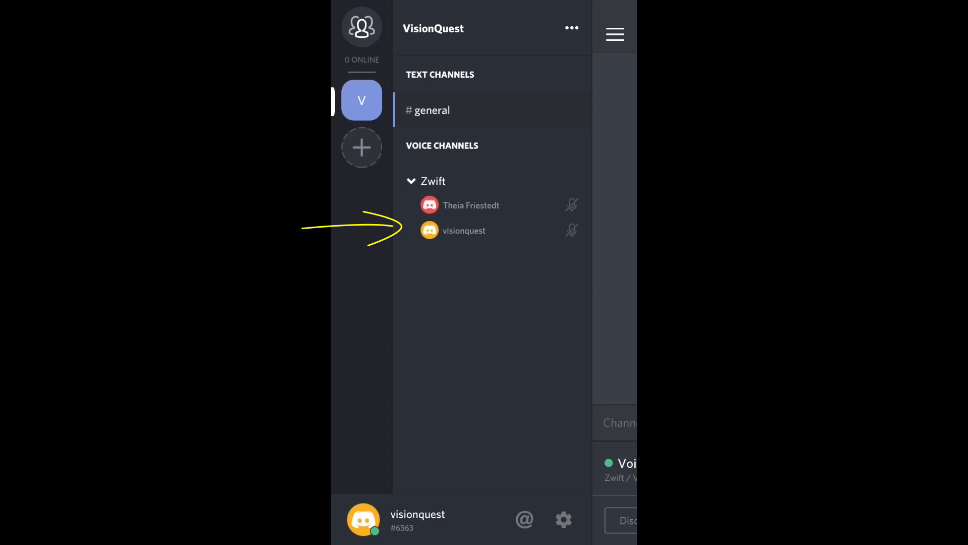
left_click(464, 230)
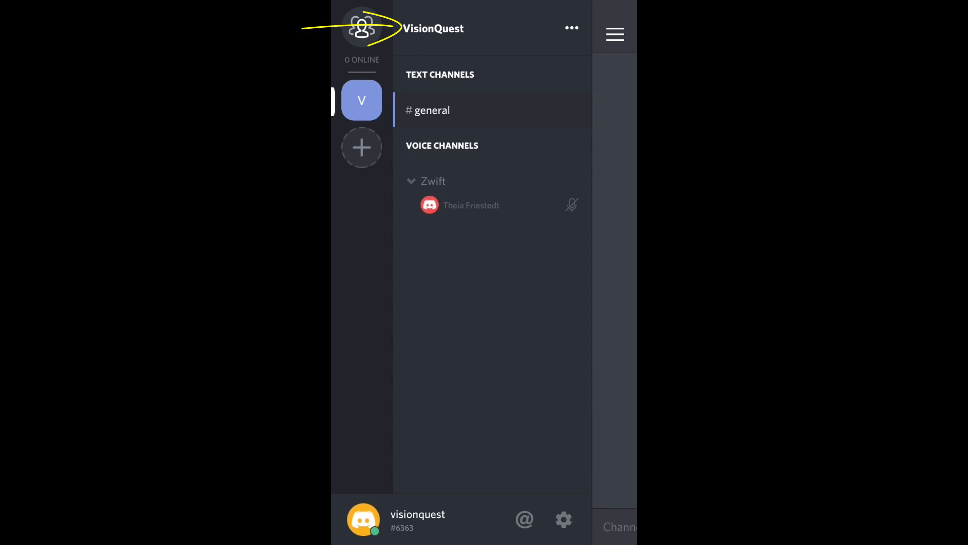
- Reconnect to the Zwift voice channel and dismiss the suppressed and push-to-talk notices
left_click(434, 180)
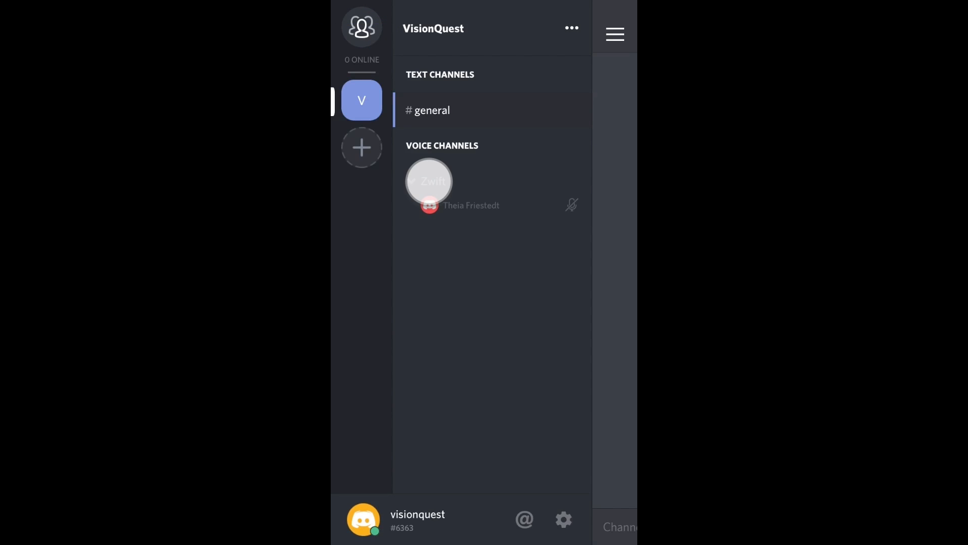
left_click(430, 182)
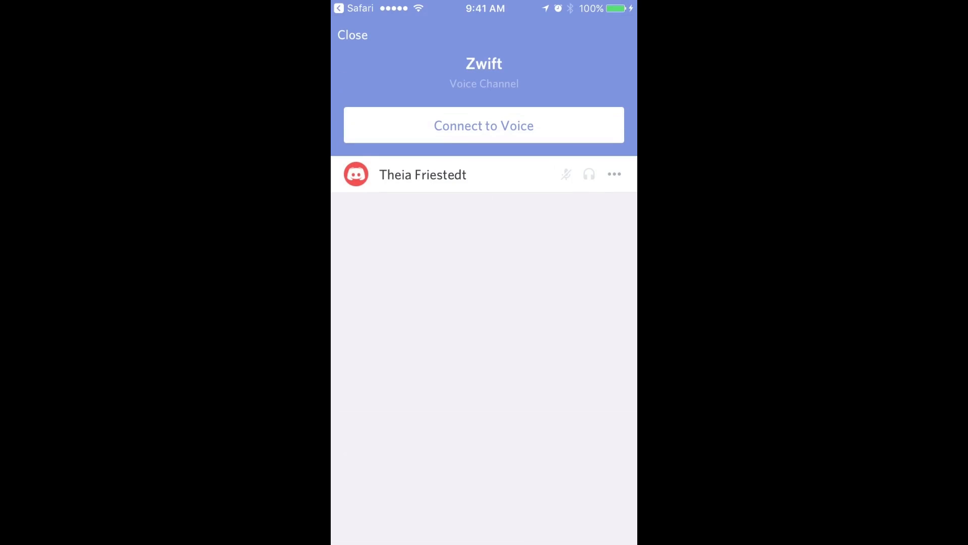
left_click(483, 125)
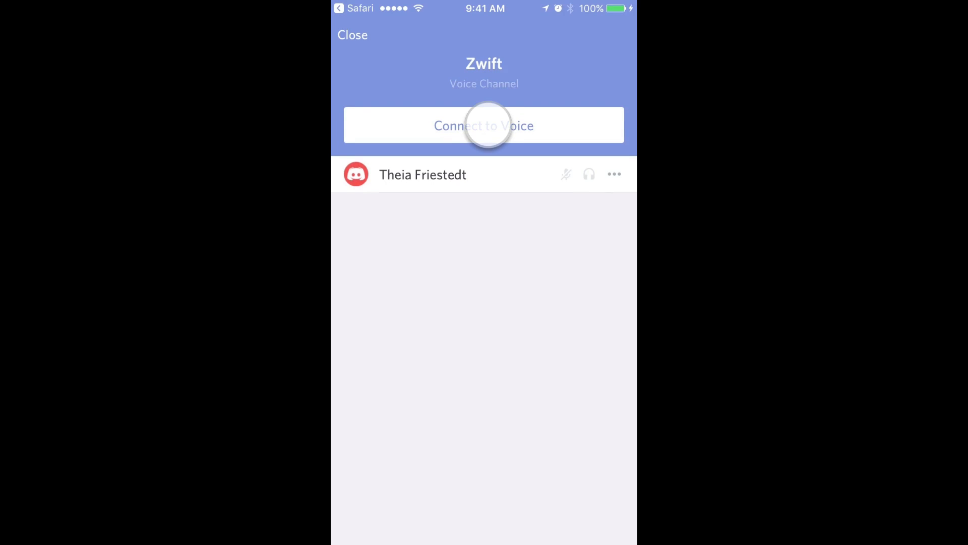
left_click(483, 125)
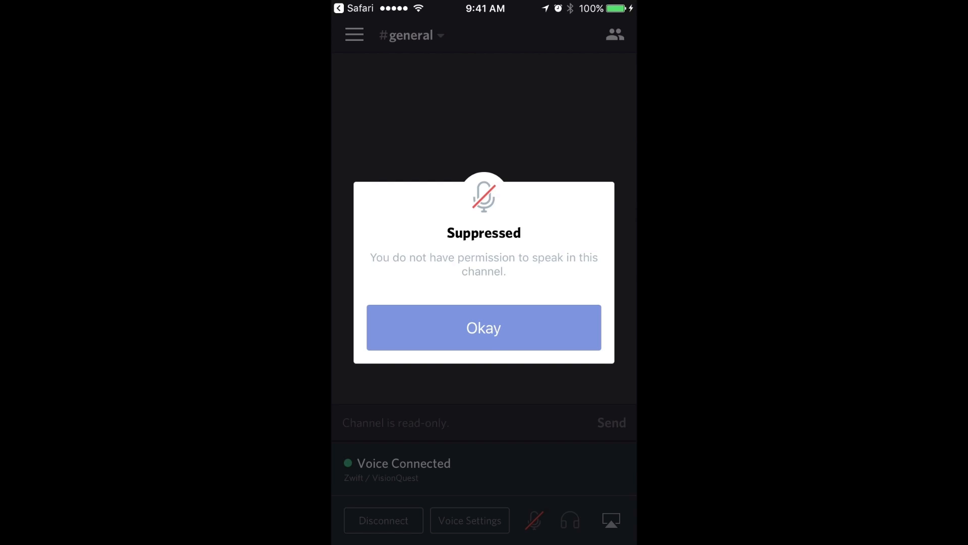
left_click(483, 327)
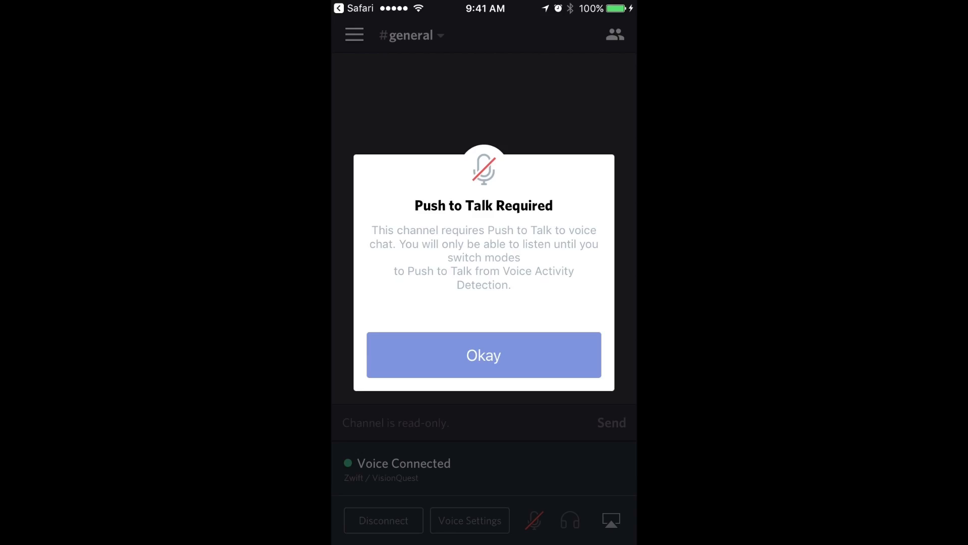
left_click(483, 354)
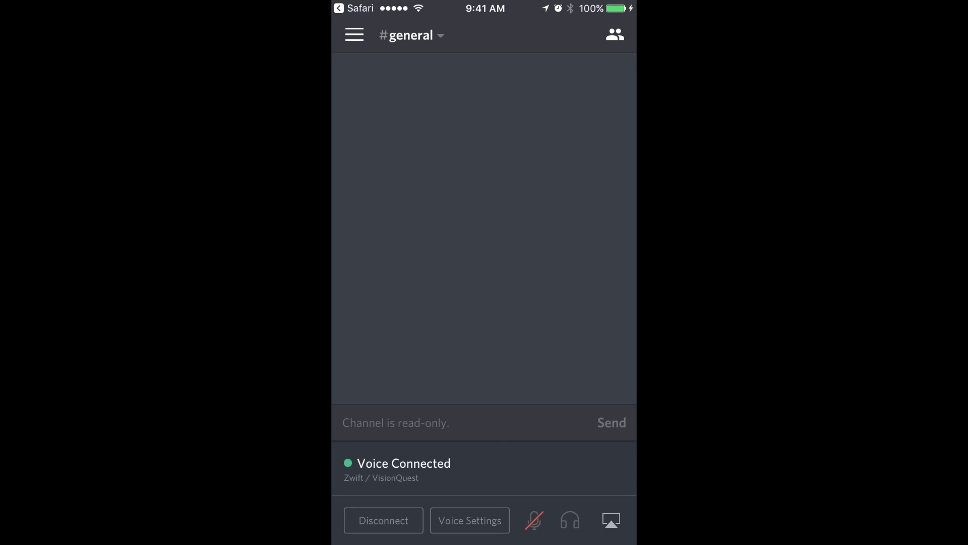
- Bring up the VisionQuest server's options to leave or rename
left_click(354, 34)
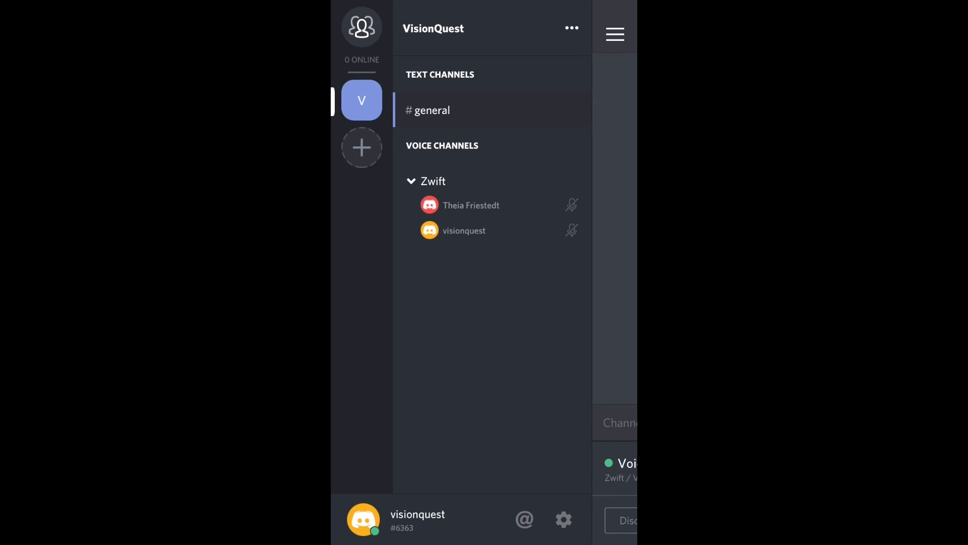
left_click(563, 519)
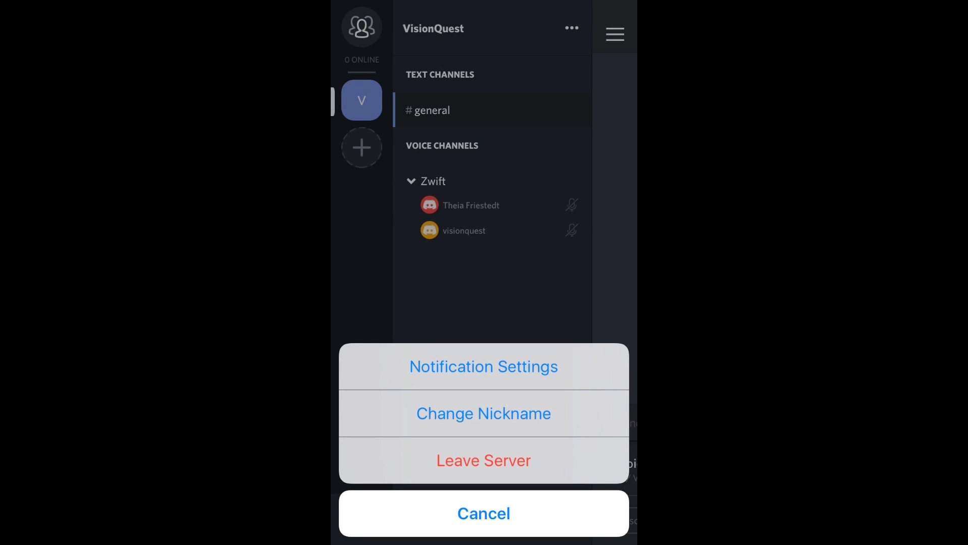
- Set the VisionQuest server nickname to 'Vision Quest' and save it
left_click(483, 413)
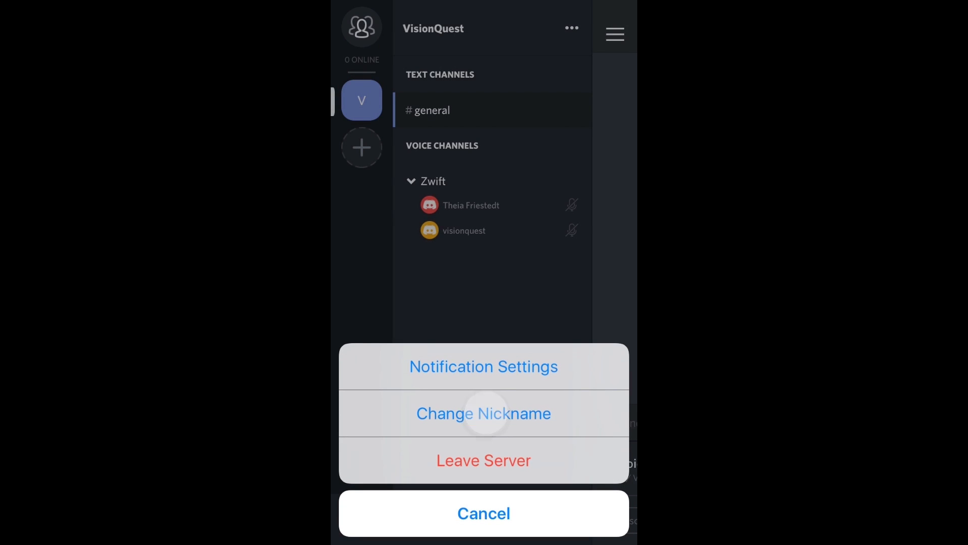
left_click(483, 414)
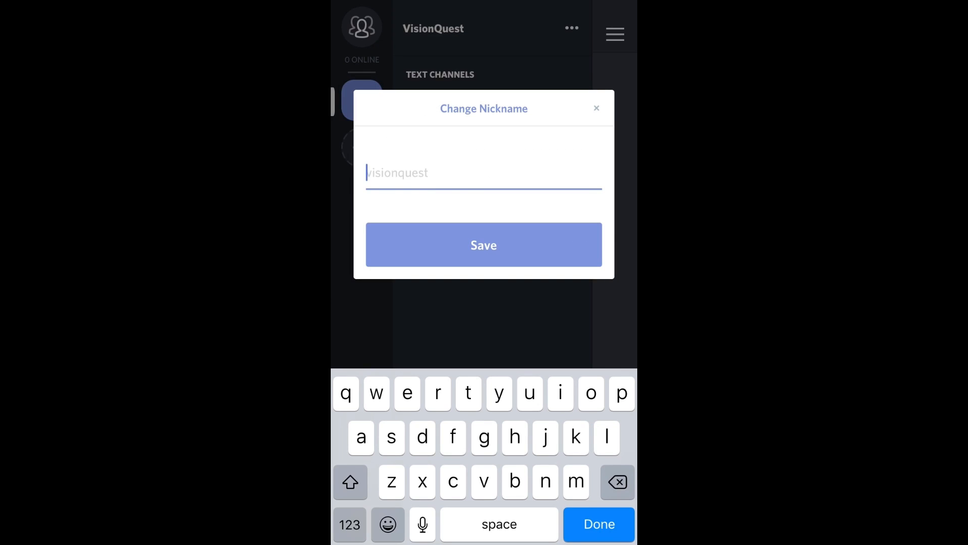
left_click(349, 482)
type("Vis")
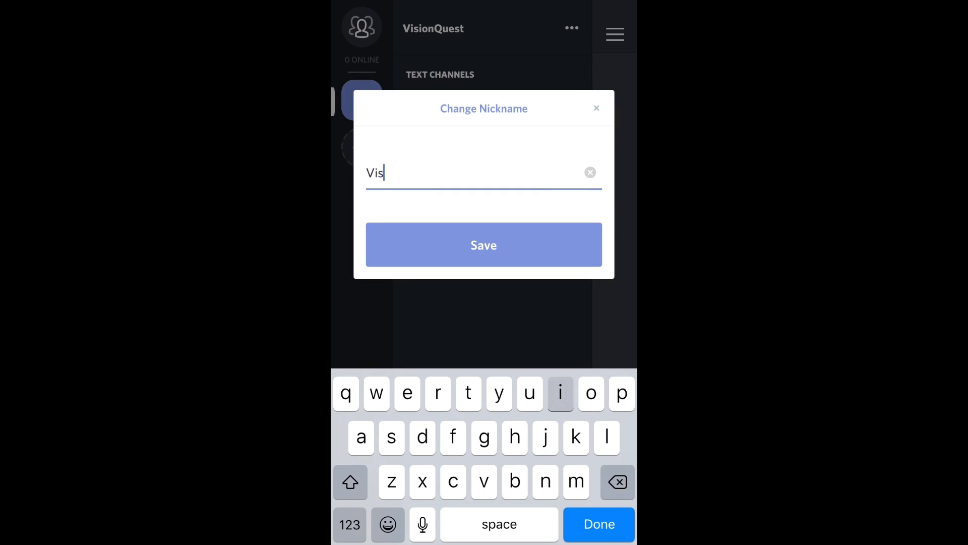
type("ion Q")
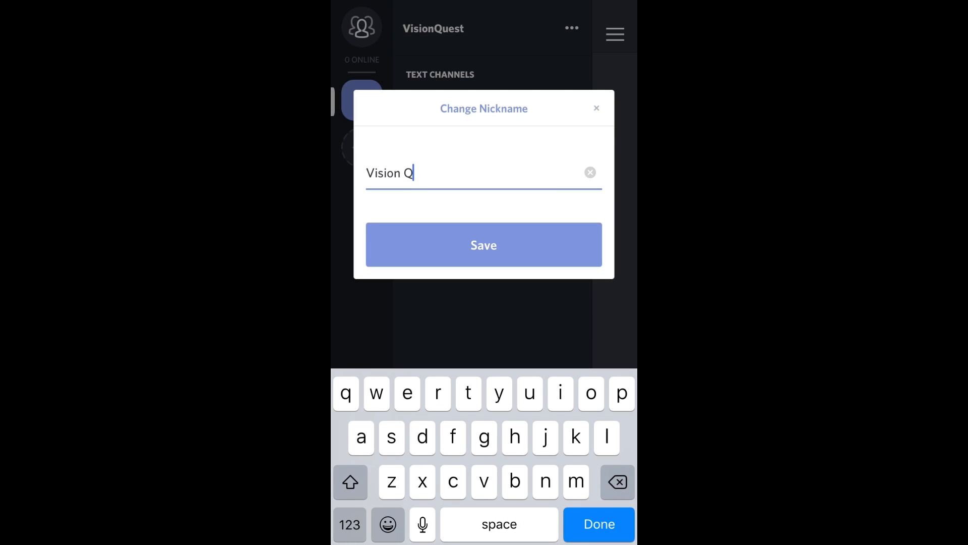
left_click(483, 244)
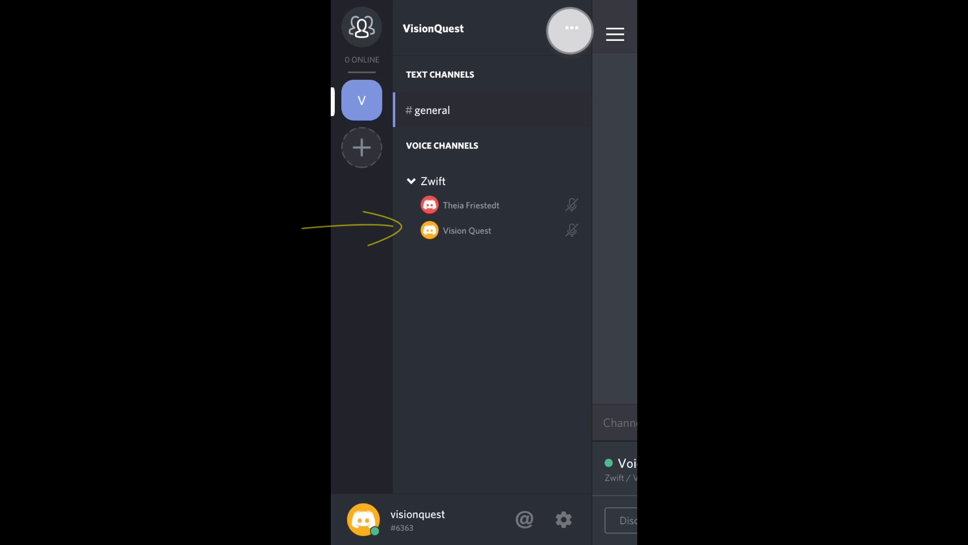
- Reopen the nickname editor from server options to verify 'Vision Quest', then dismiss it
left_click(569, 30)
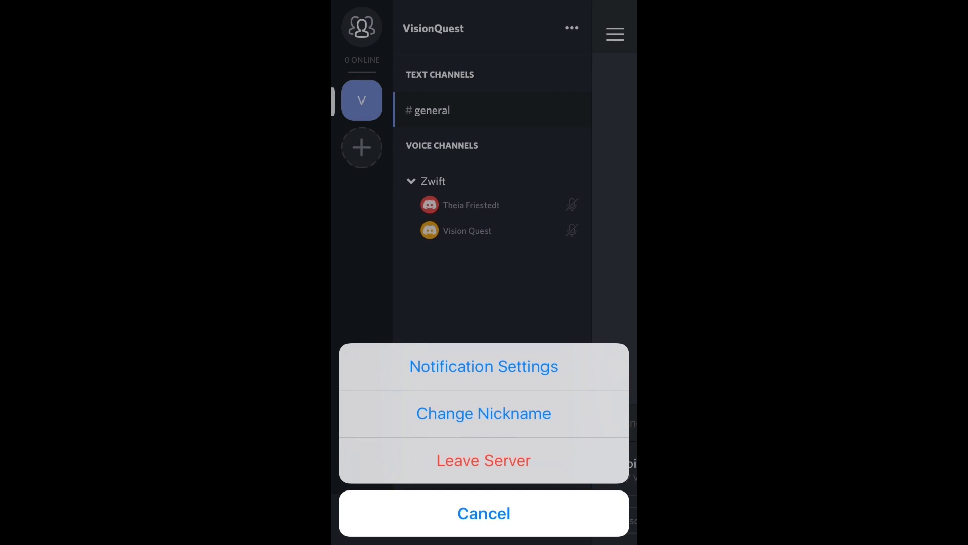
left_click(483, 413)
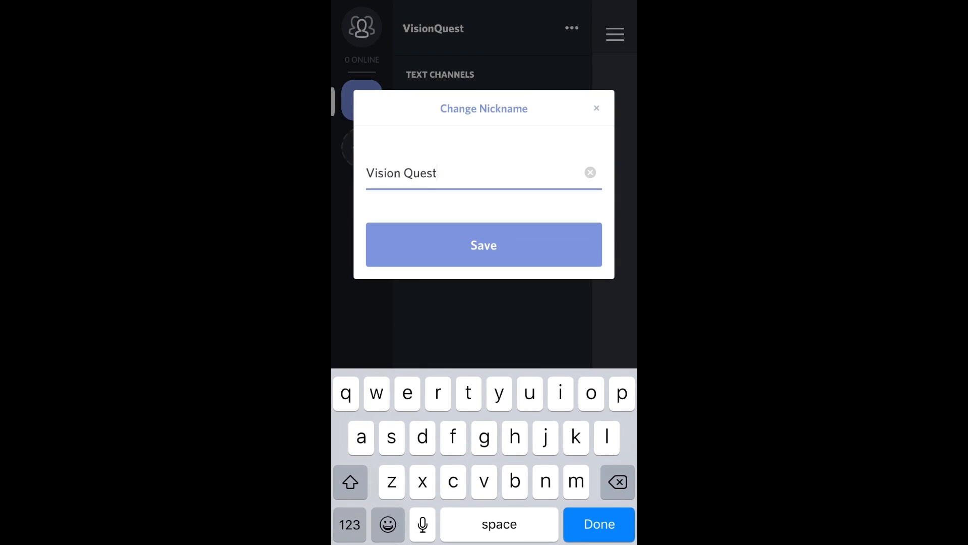
left_click(483, 244)
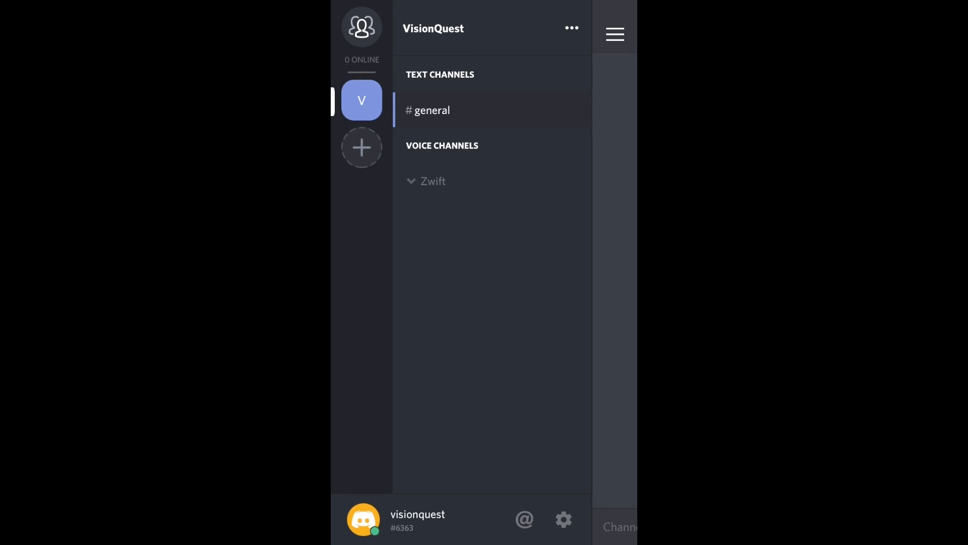
- Select the Zwift voice channel again after it shows no connected members
left_click(433, 181)
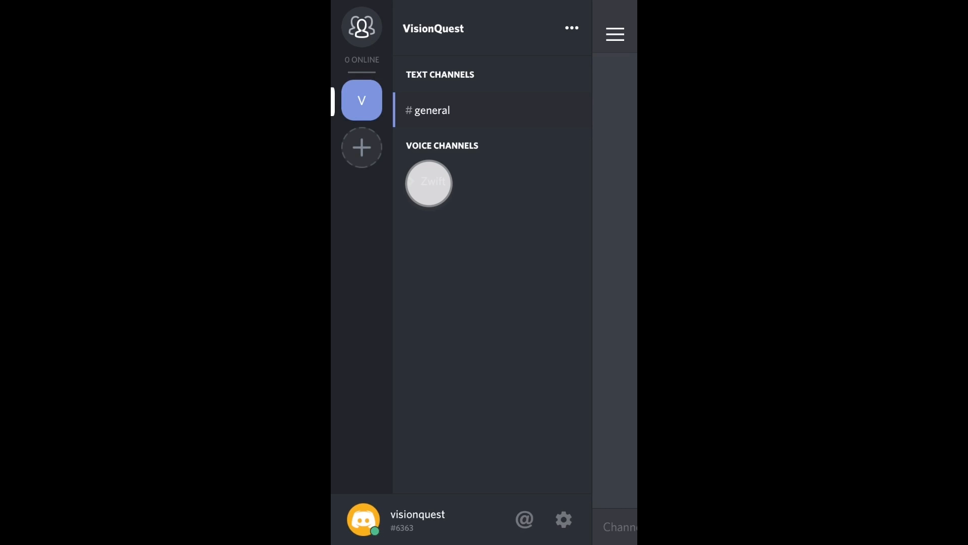
- Connect to the Zwift voice channel and dismiss the Suppressed alert
left_click(429, 183)
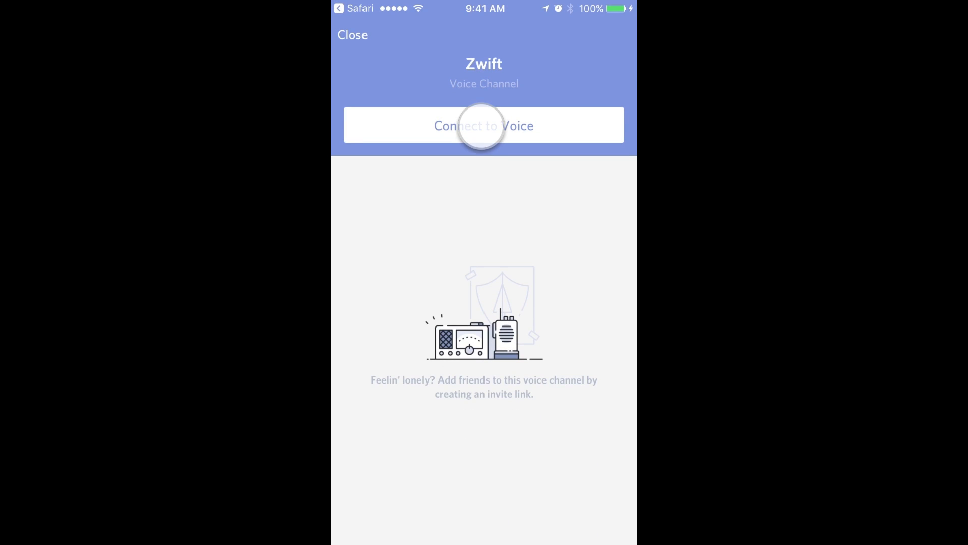
left_click(483, 125)
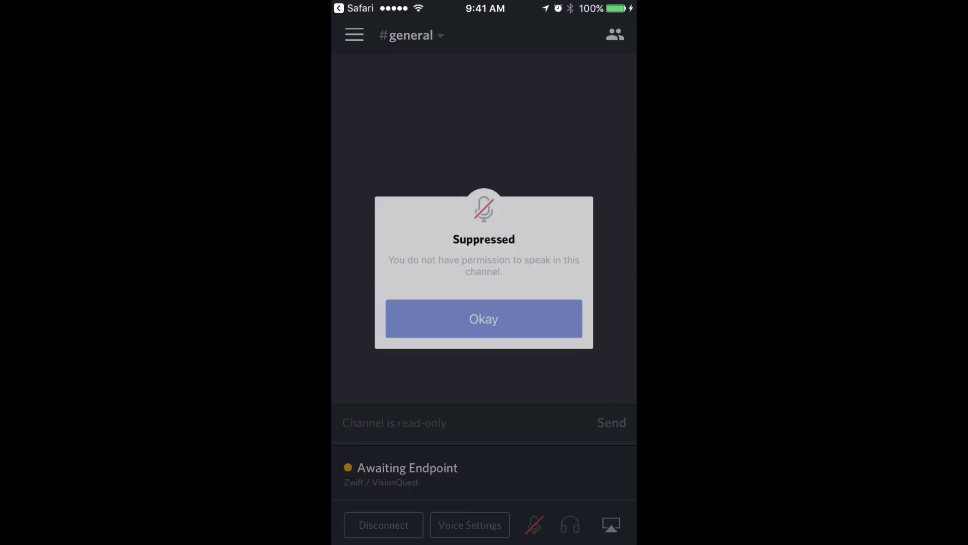
left_click(483, 319)
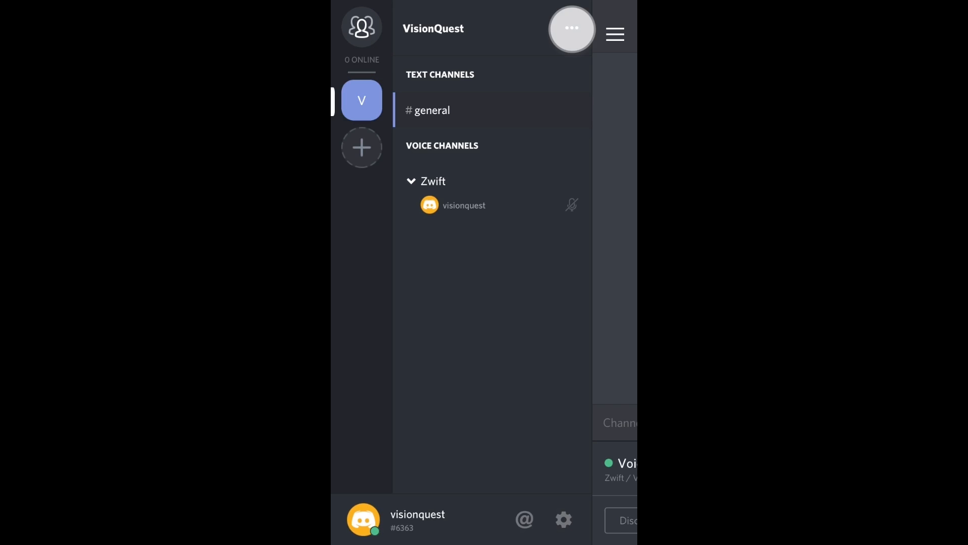
- Leave the VisionQuest server via its options menu and confirm
left_click(570, 28)
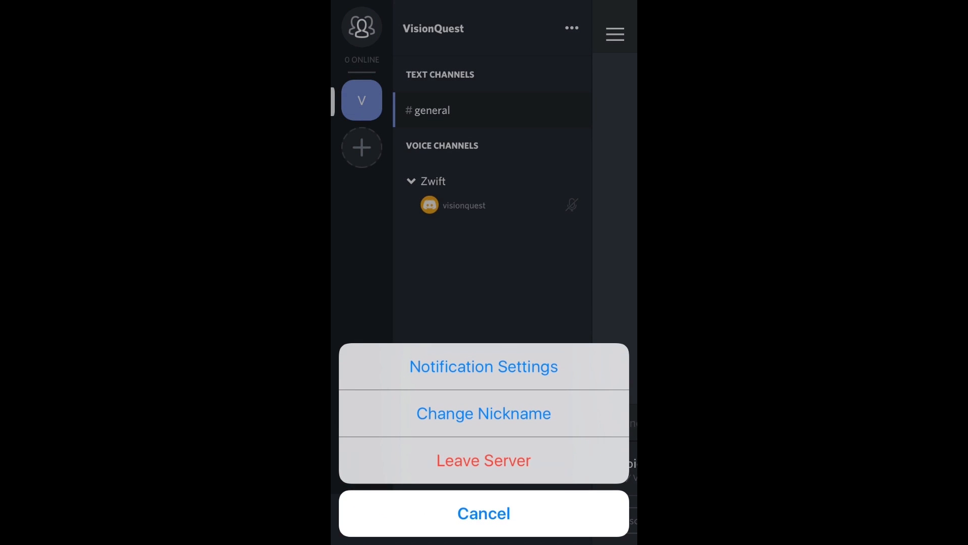
left_click(483, 512)
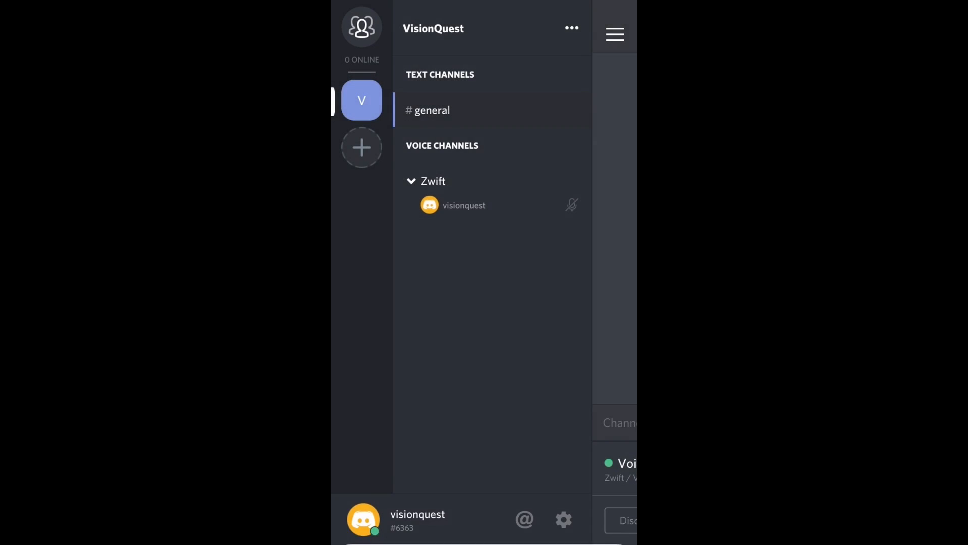
left_click(361, 26)
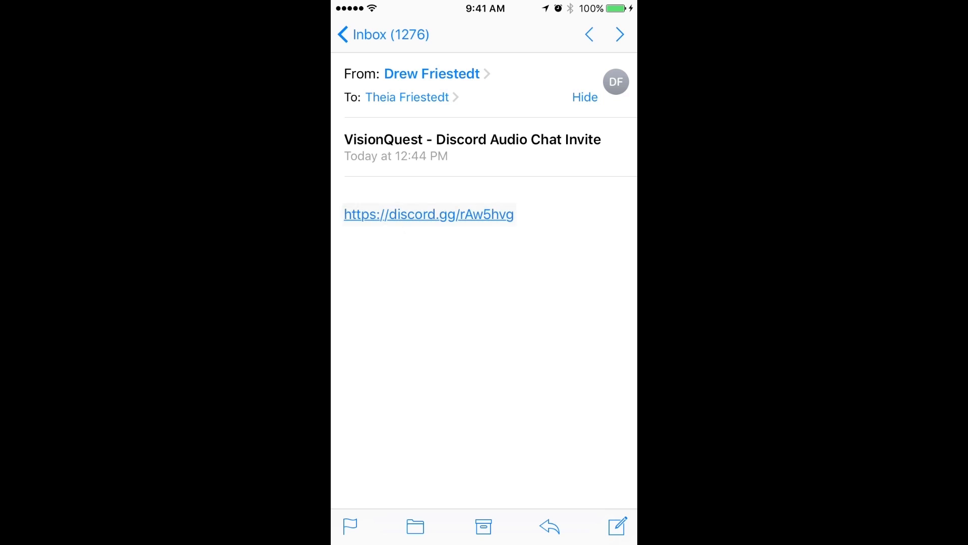
left_click(428, 213)
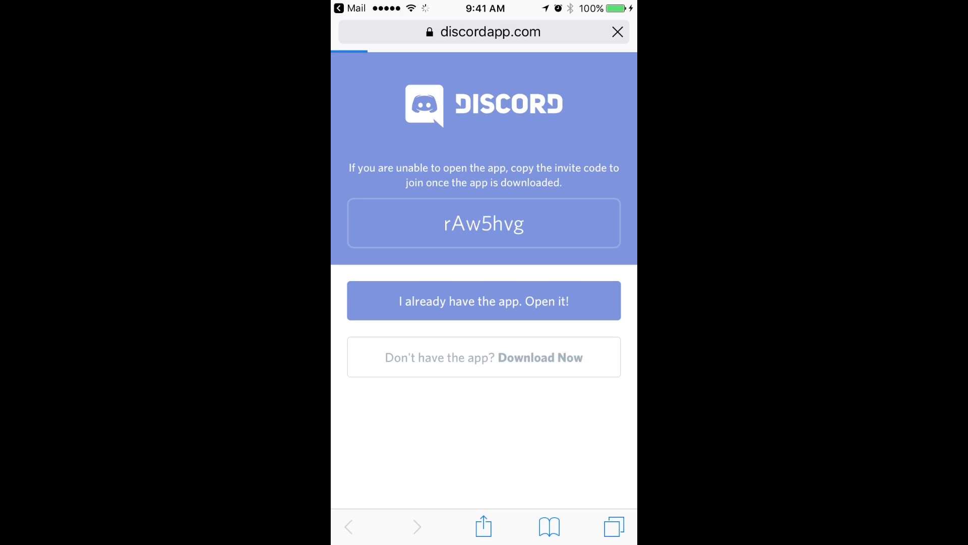
left_click(483, 301)
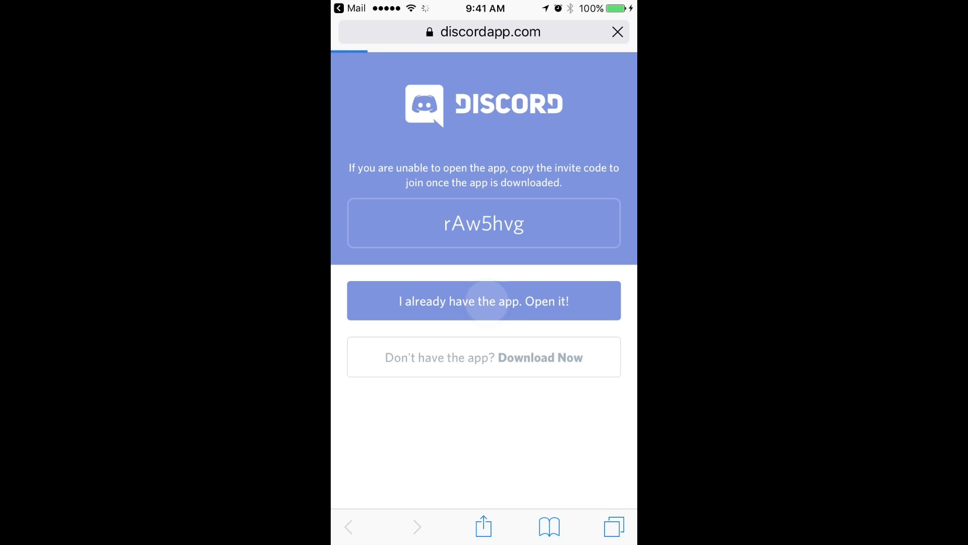
left_click(483, 300)
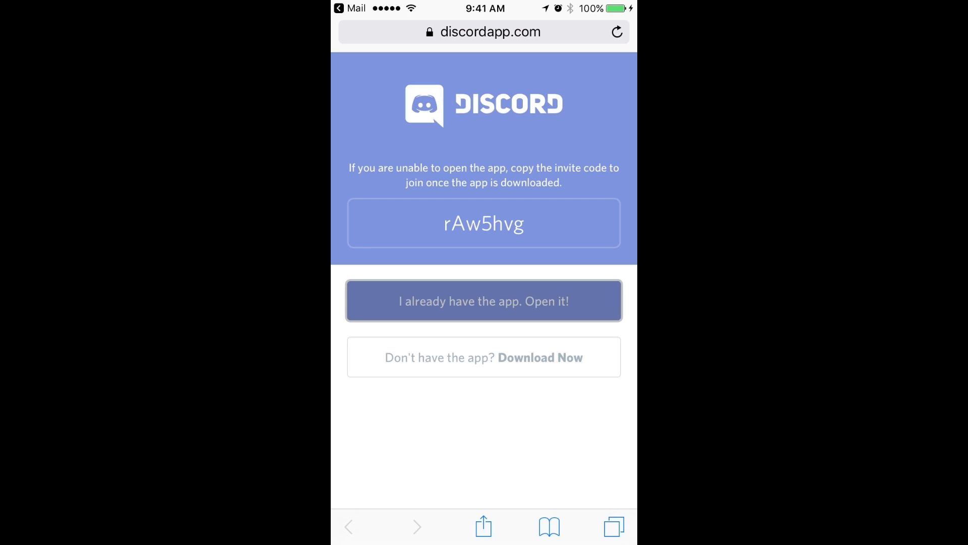
left_click(483, 301)
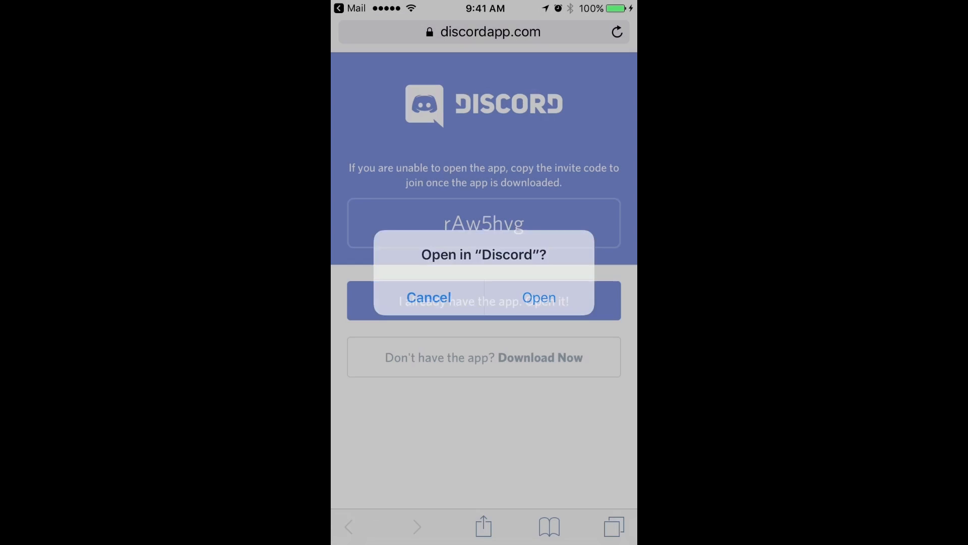
left_click(538, 297)
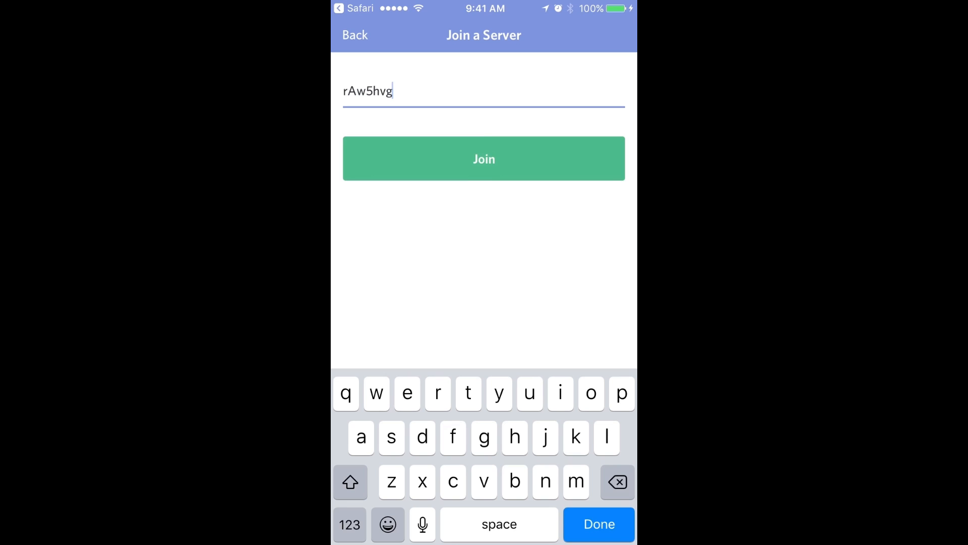
- Join VisionQuest with the invite, dismiss the Push to Talk alert, and show its channel list
left_click(483, 159)
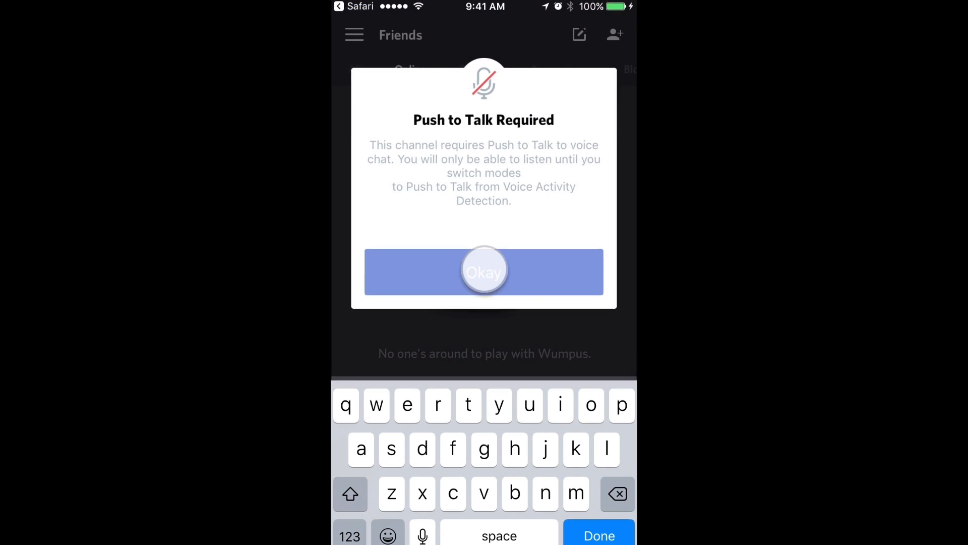
left_click(483, 271)
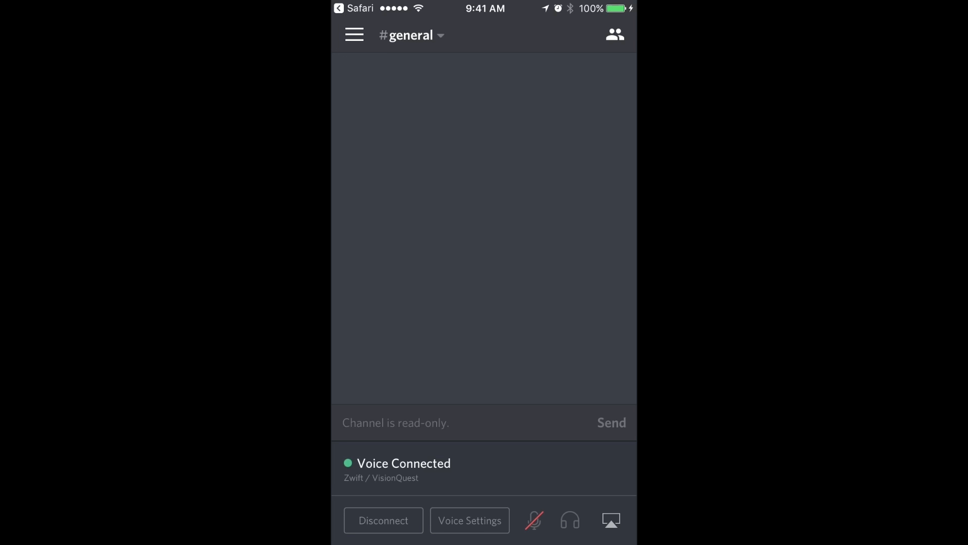
left_click(354, 34)
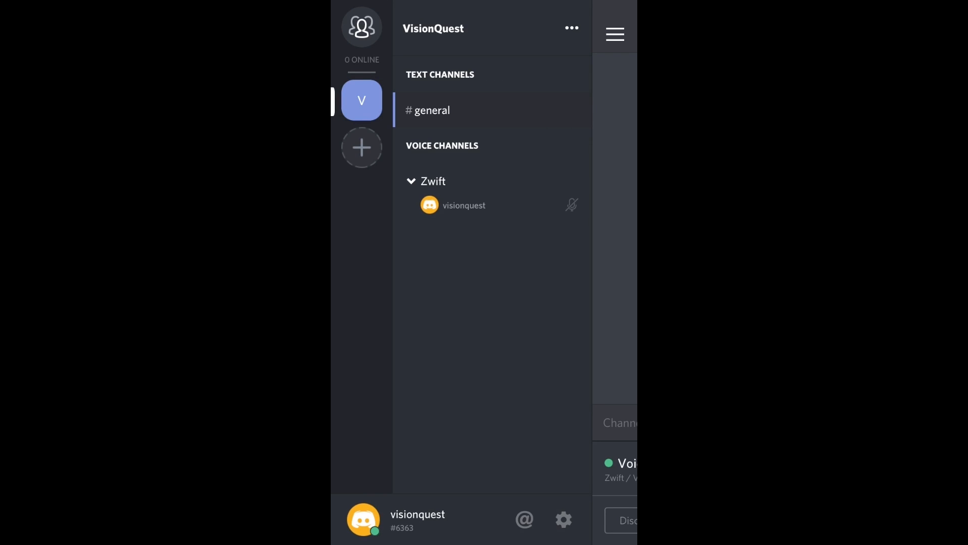